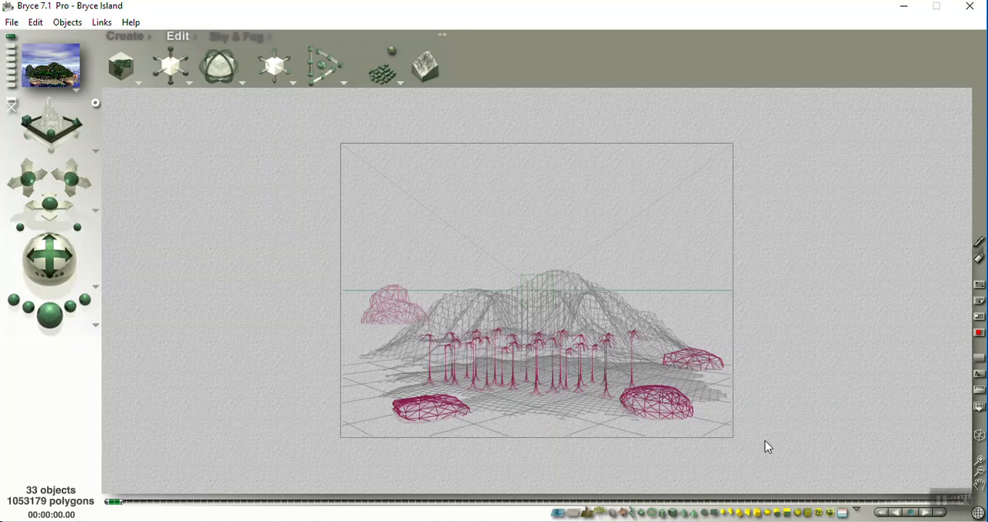
pyautogui.moveTo(136, 420)
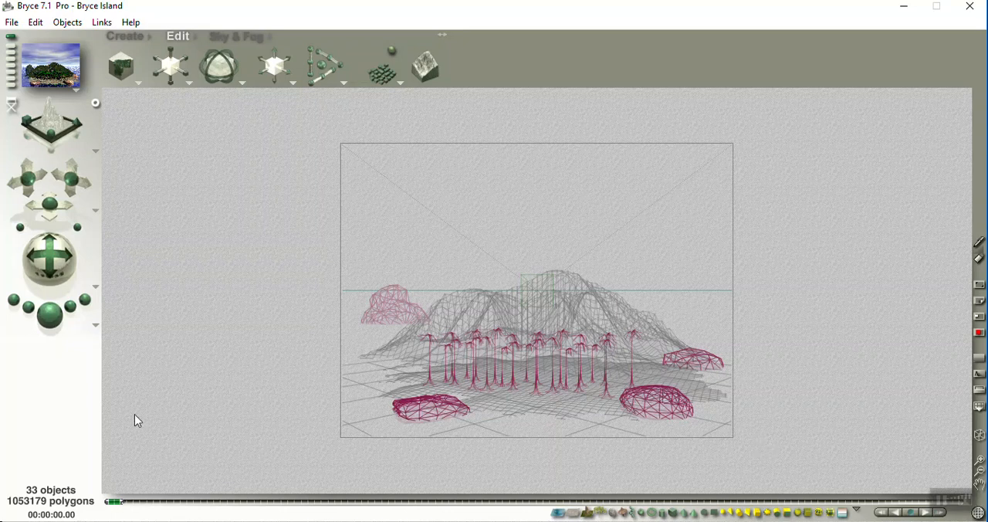
# Render the island scene to preview the textured island, palms, water and sky
pyautogui.click(48, 322)
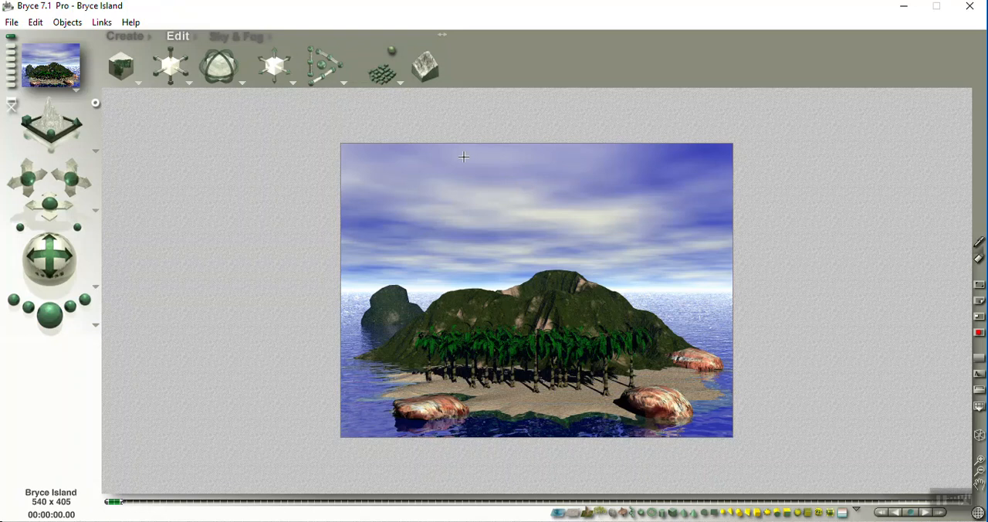
pyautogui.moveTo(275, 142)
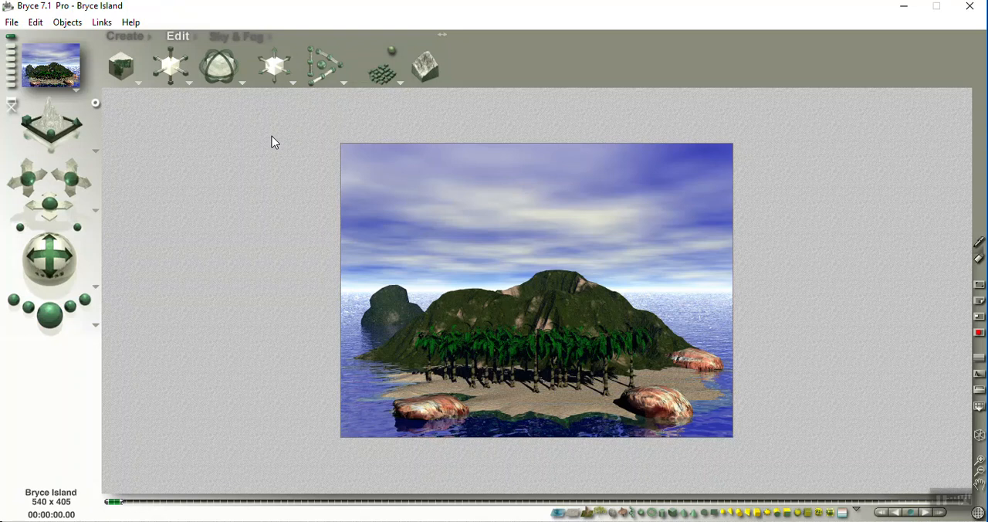
pyautogui.moveTo(194, 224)
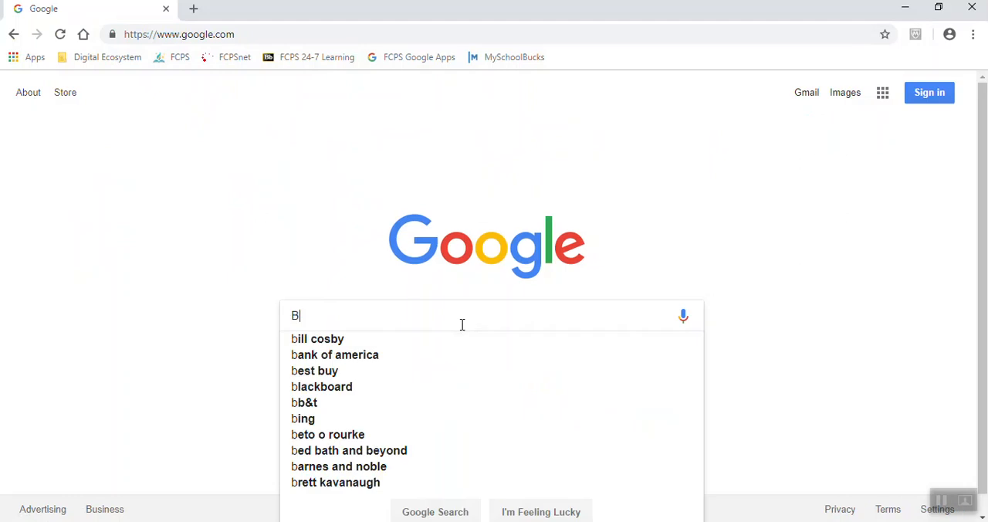
# Search Google for 'Beach ball' and switch to the image results
pyautogui.write('each')
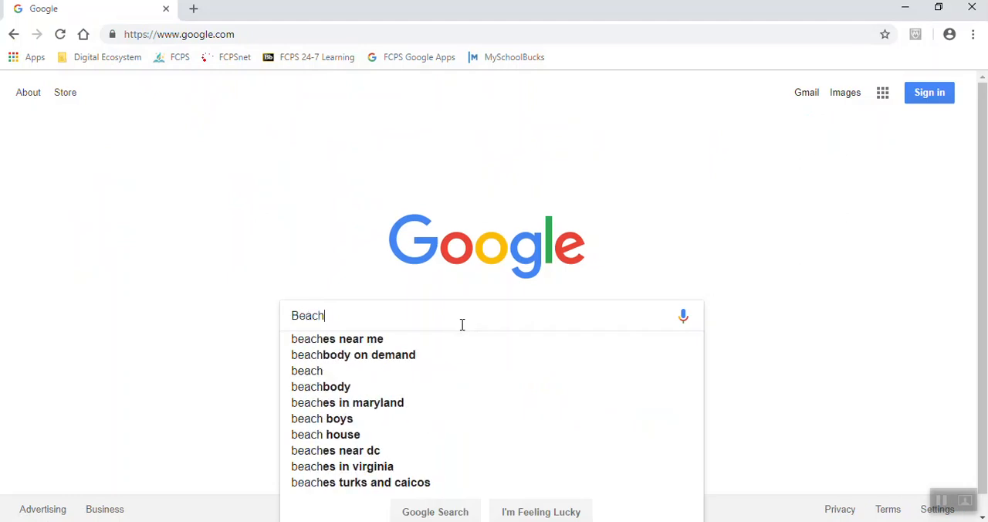
pyautogui.write('" "')
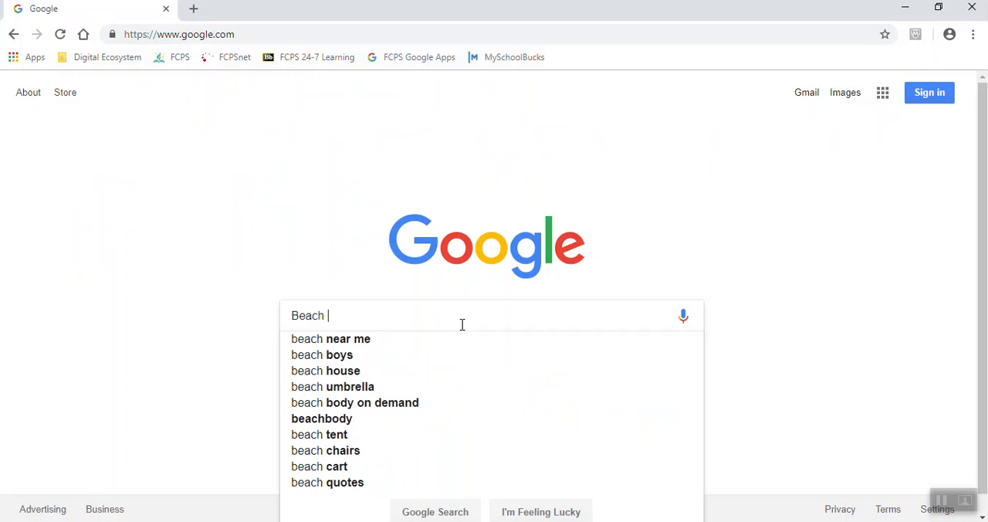
pyautogui.write('ball')
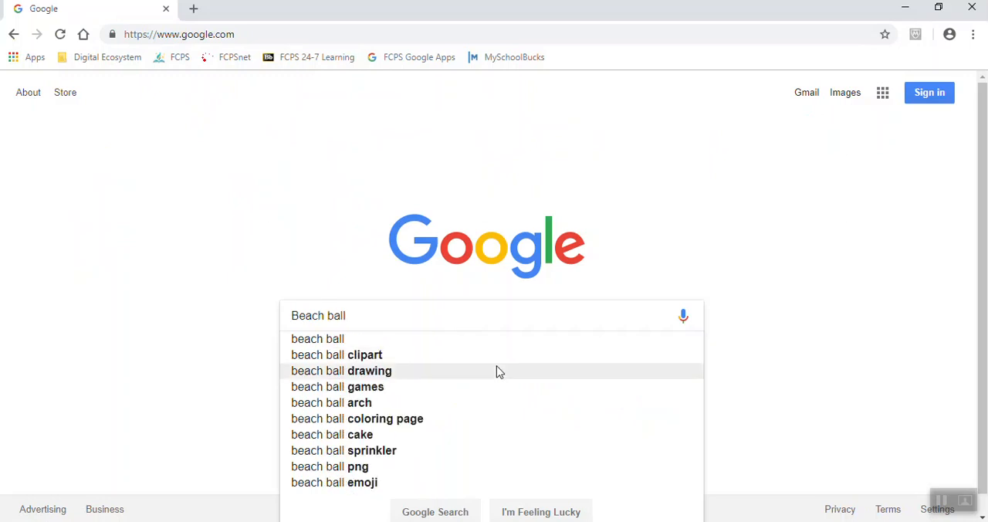
pyautogui.press('Enter')
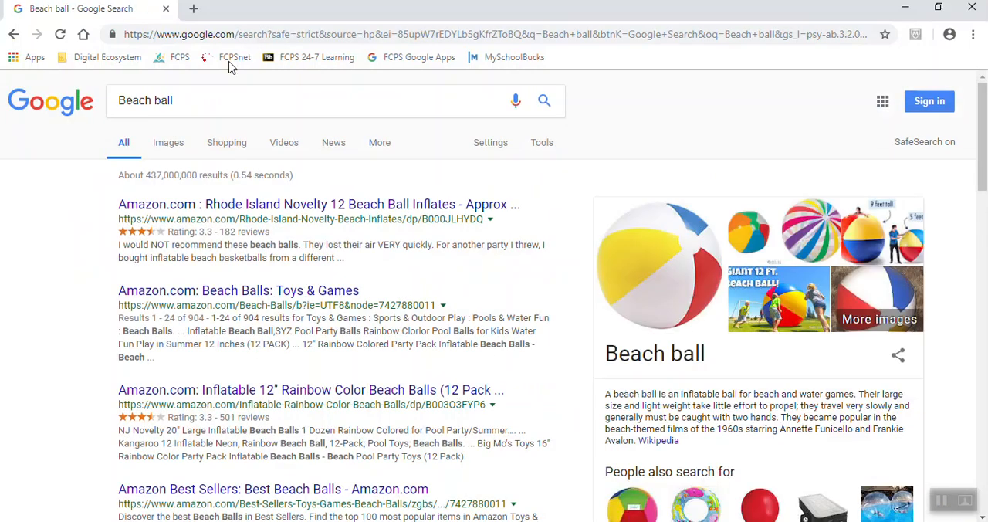
pyautogui.click(167, 141)
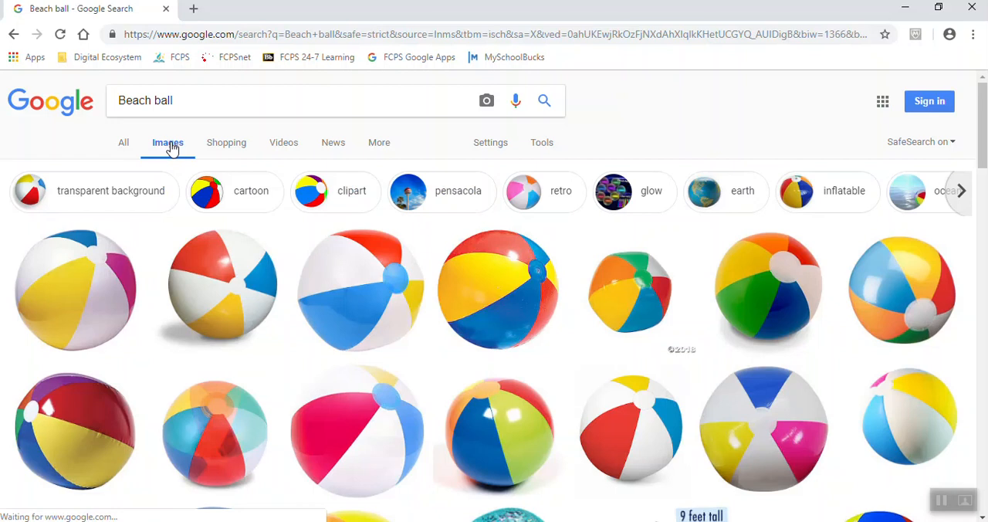
pyautogui.moveTo(513, 312)
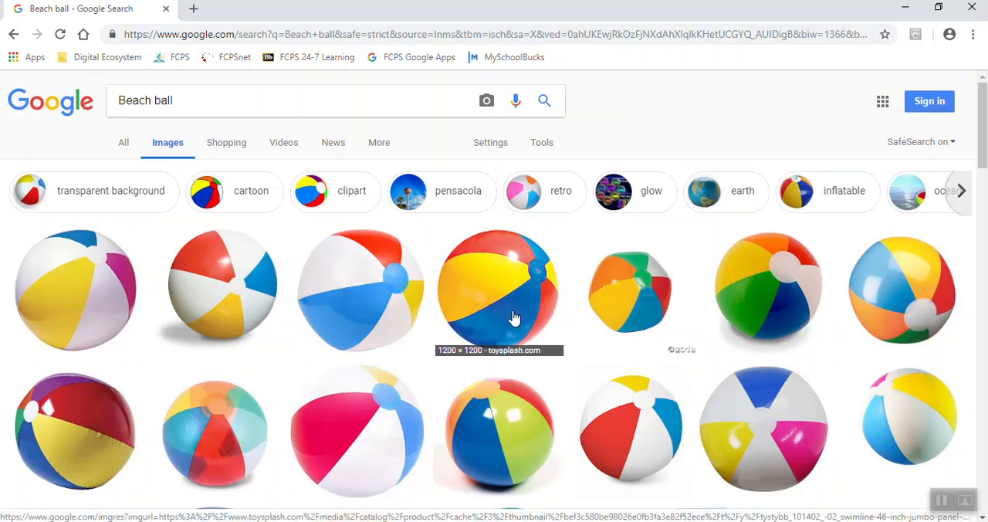
pyautogui.moveTo(500, 331)
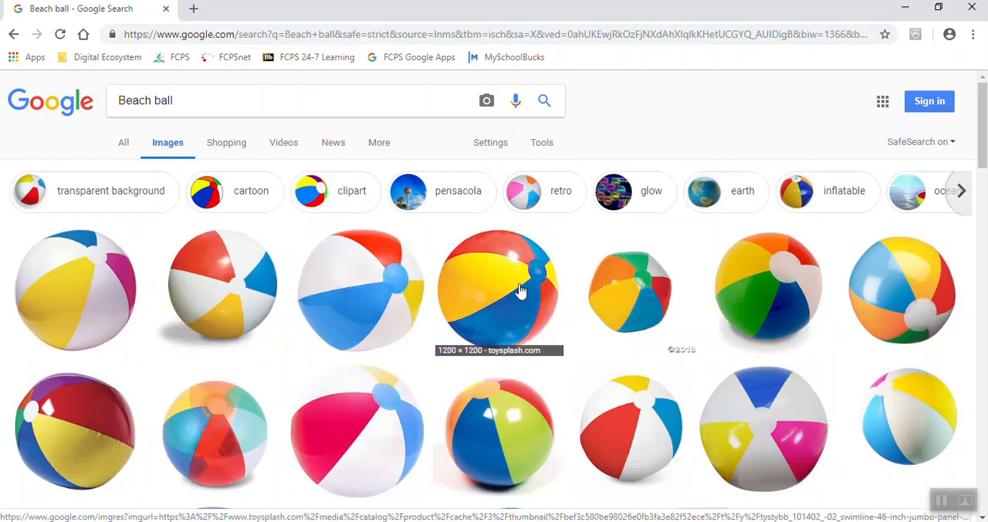
pyautogui.moveTo(526, 262)
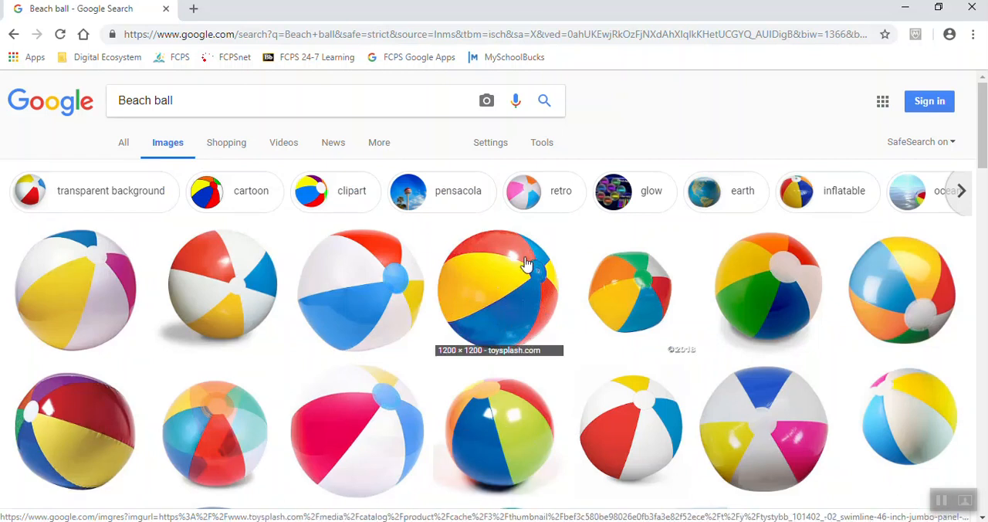
pyautogui.moveTo(500, 302)
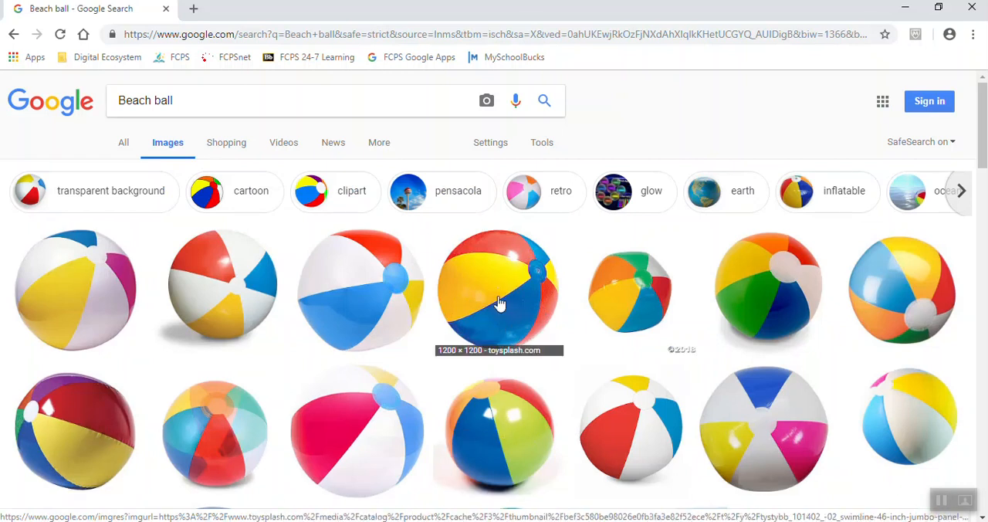
# Open the striped beach ball full-size in a new tab and copy the image
pyautogui.click(500, 301)
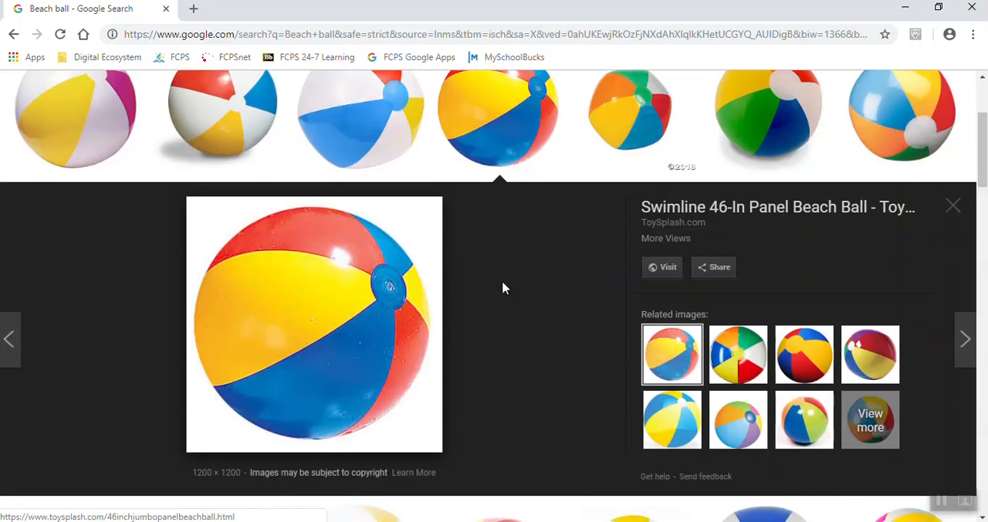
pyautogui.rightClick(309, 309)
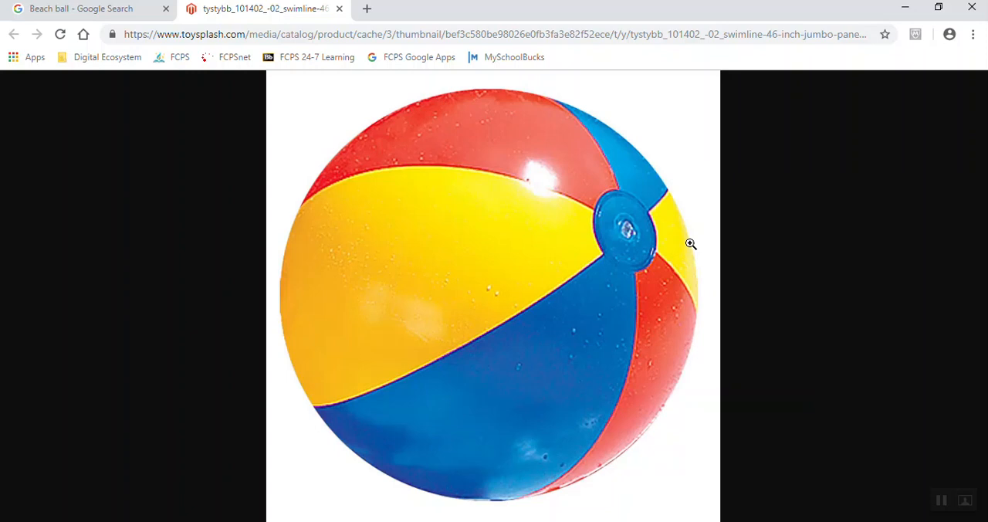
pyautogui.moveTo(623, 246)
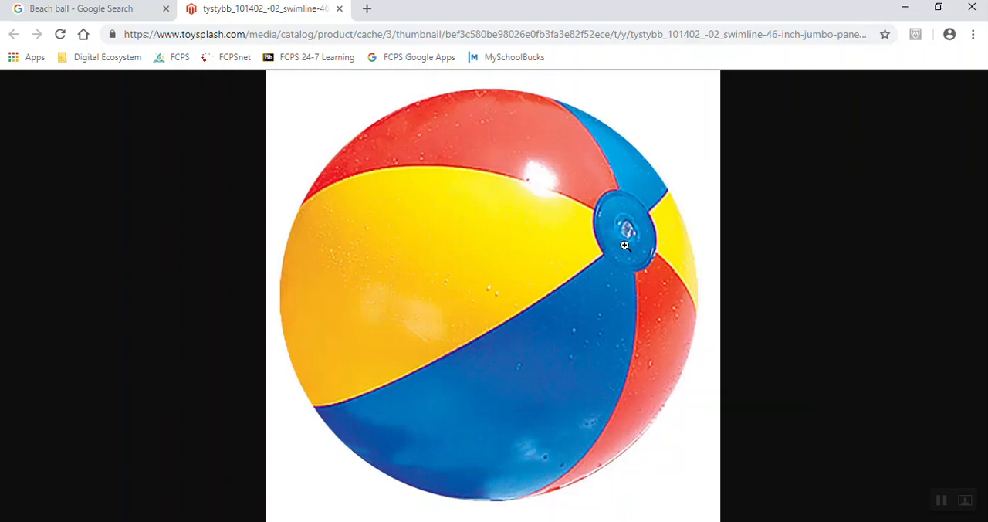
pyautogui.rightClick(624, 246)
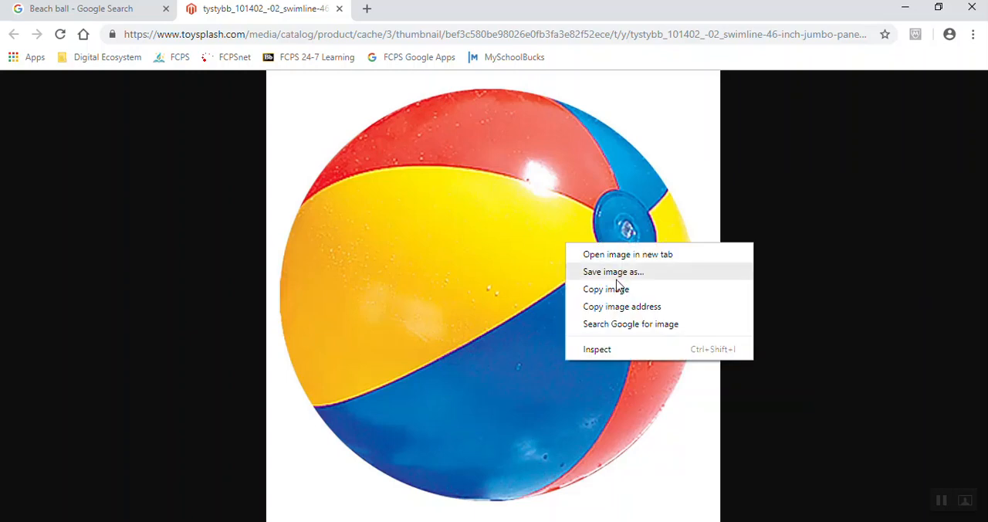
pyautogui.click(614, 292)
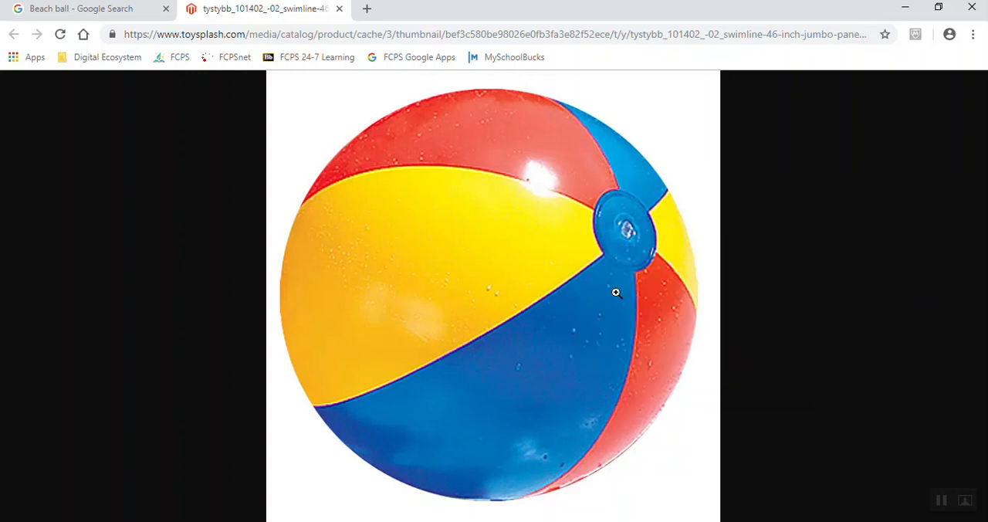
pyautogui.moveTo(936, 7)
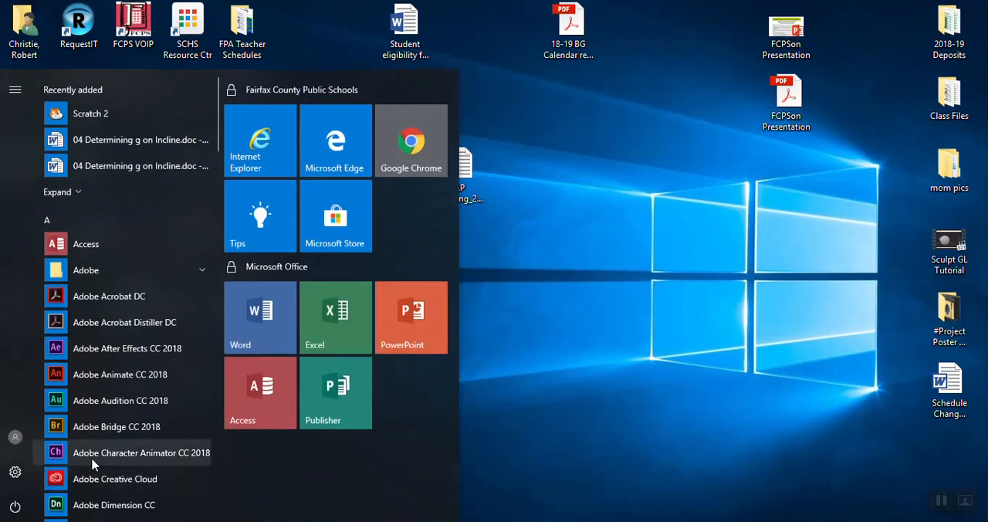
# Launch Photoshop CC 2018 and create a new 1200 × 1200 px Clipboard-sized document
pyautogui.scroll(-3)
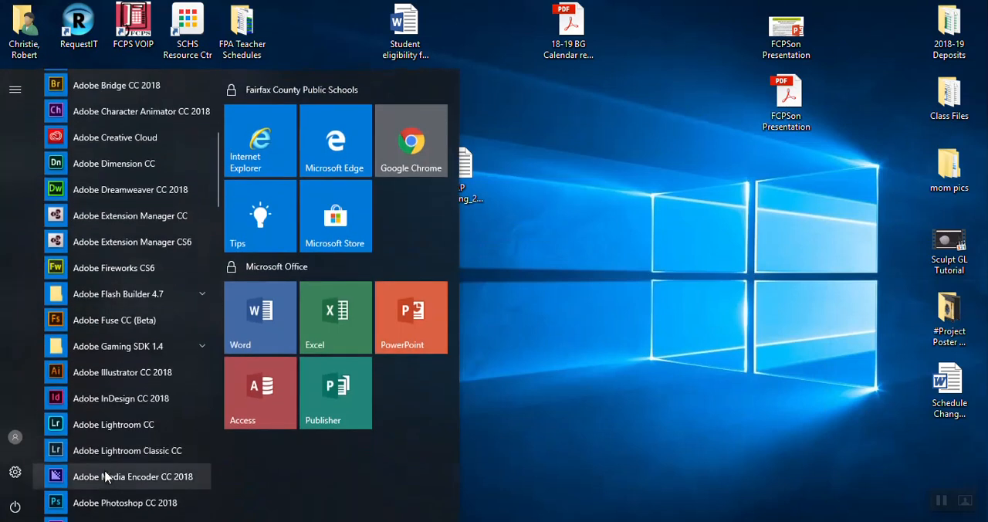
pyautogui.click(108, 503)
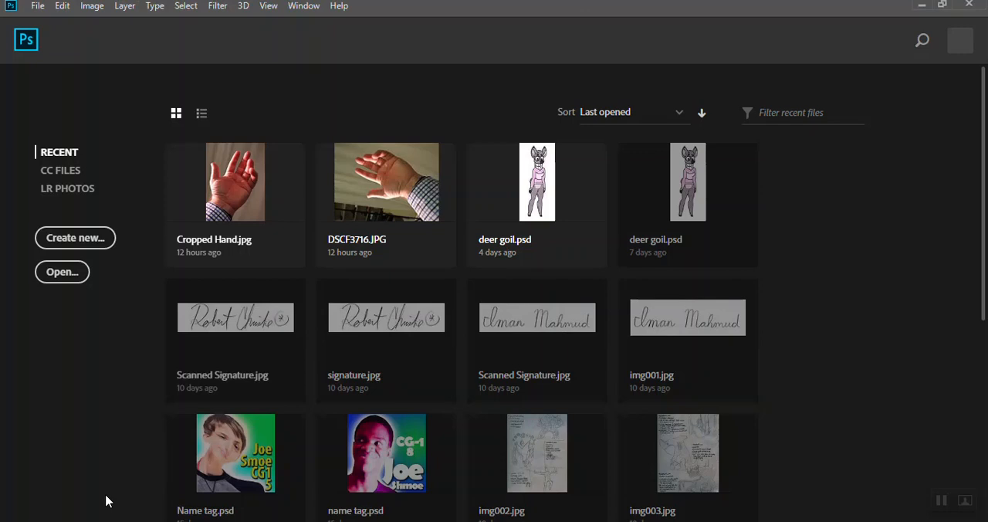
pyautogui.click(74, 237)
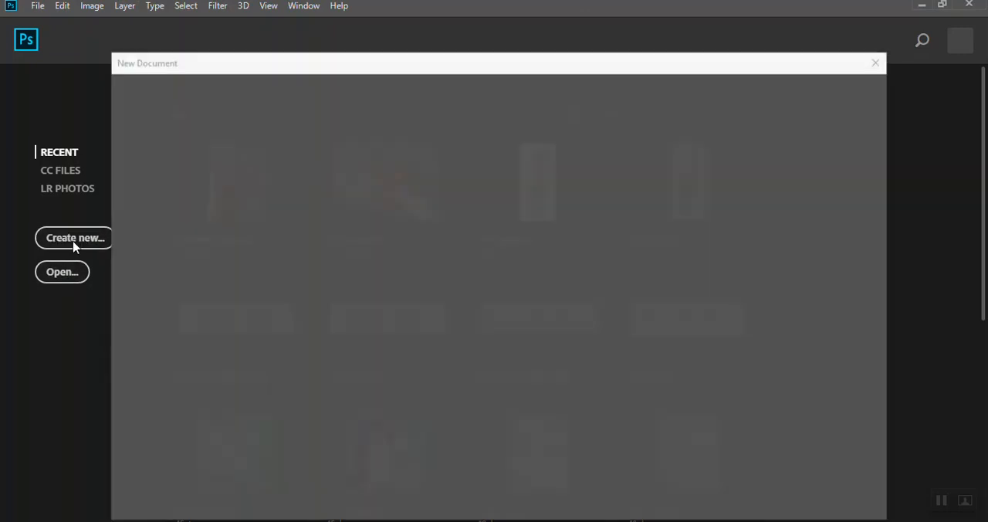
pyautogui.click(74, 238)
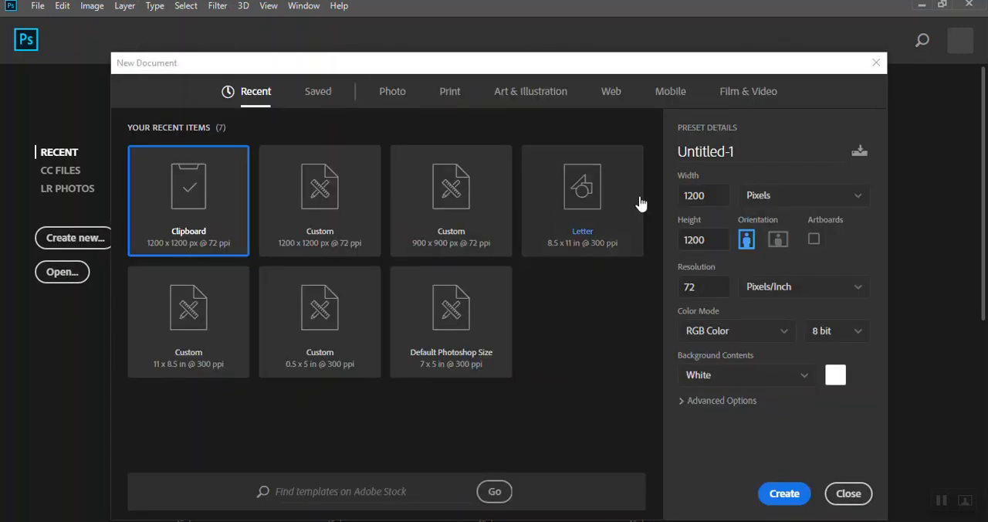
pyautogui.moveTo(684, 223)
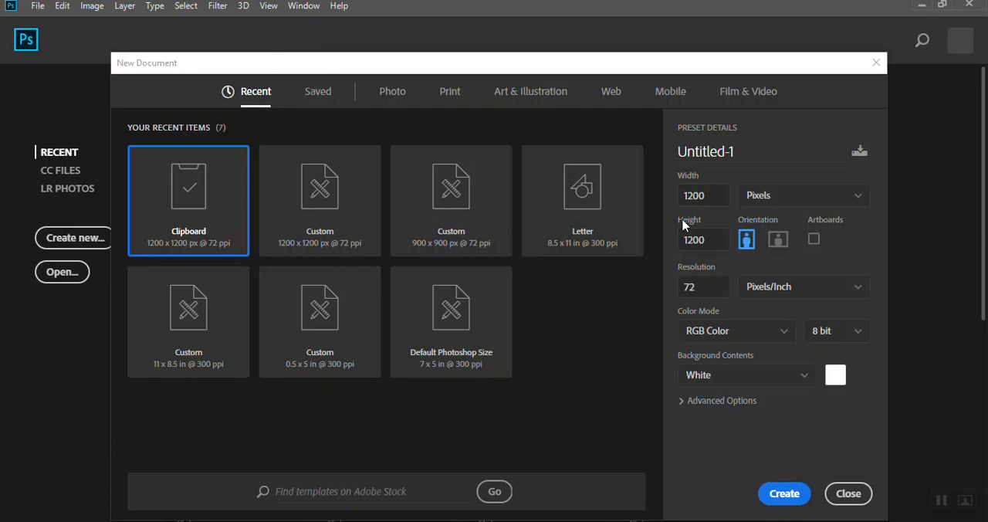
pyautogui.moveTo(784, 494)
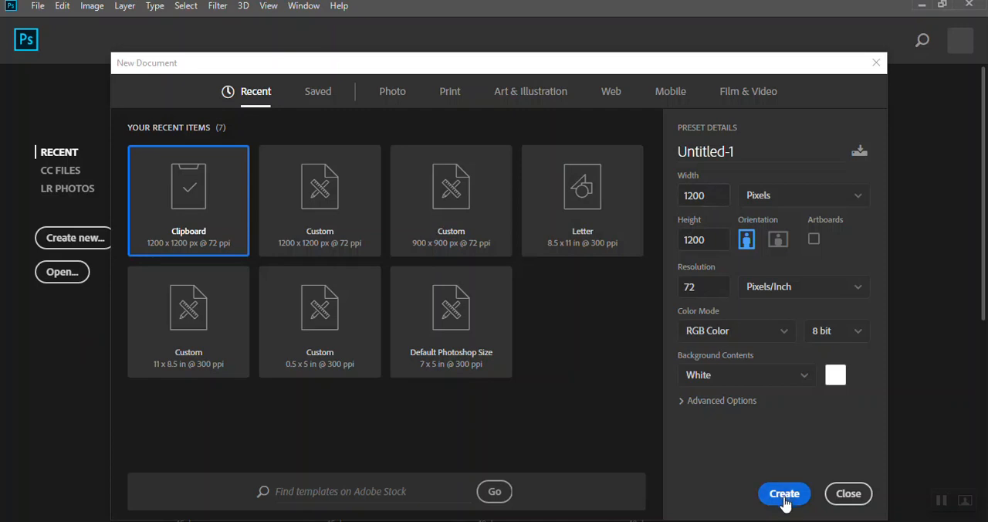
pyautogui.click(784, 493)
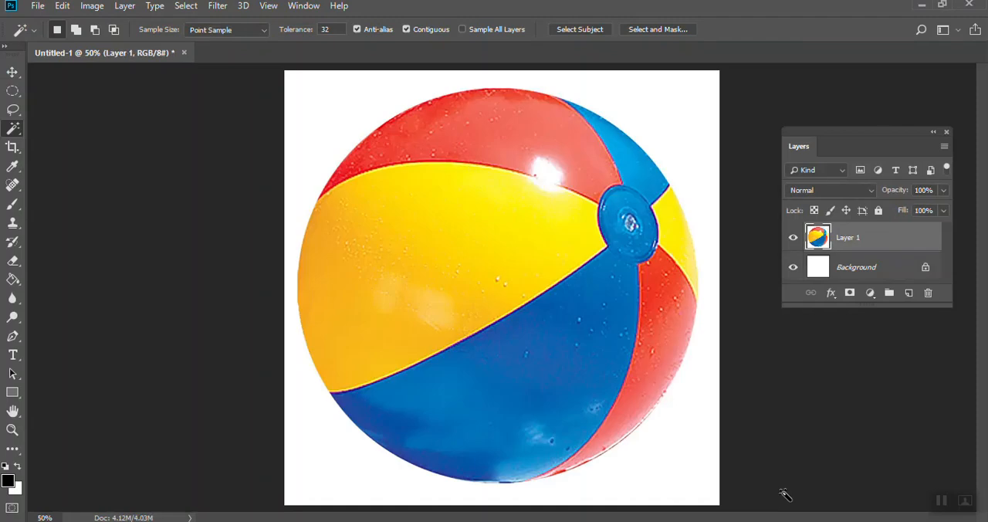
pyautogui.moveTo(21, 164)
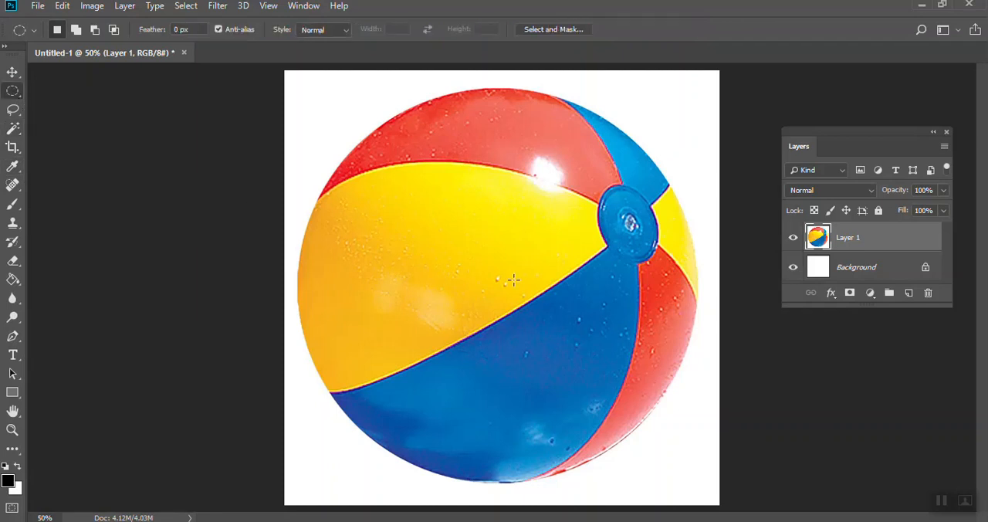
pyautogui.moveTo(530, 275)
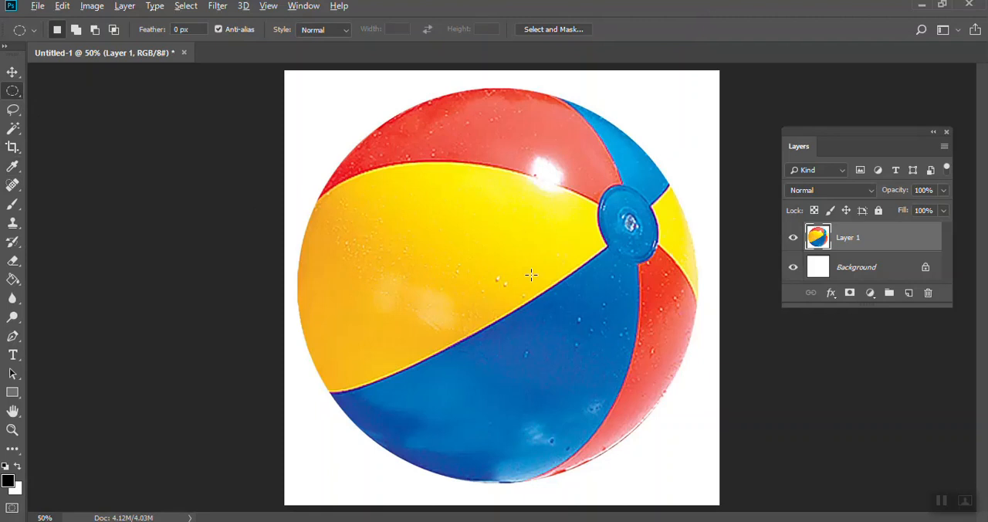
pyautogui.moveTo(503, 282)
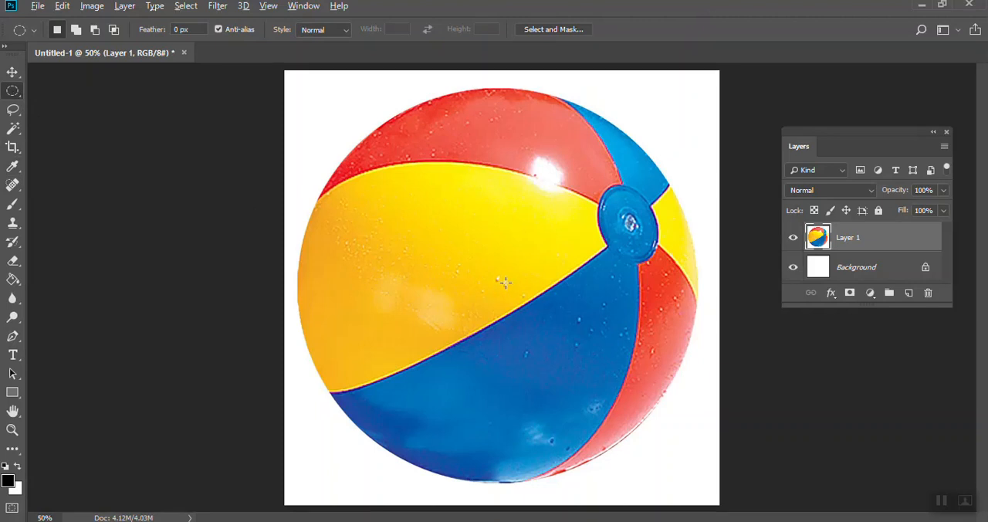
pyautogui.moveTo(509, 282)
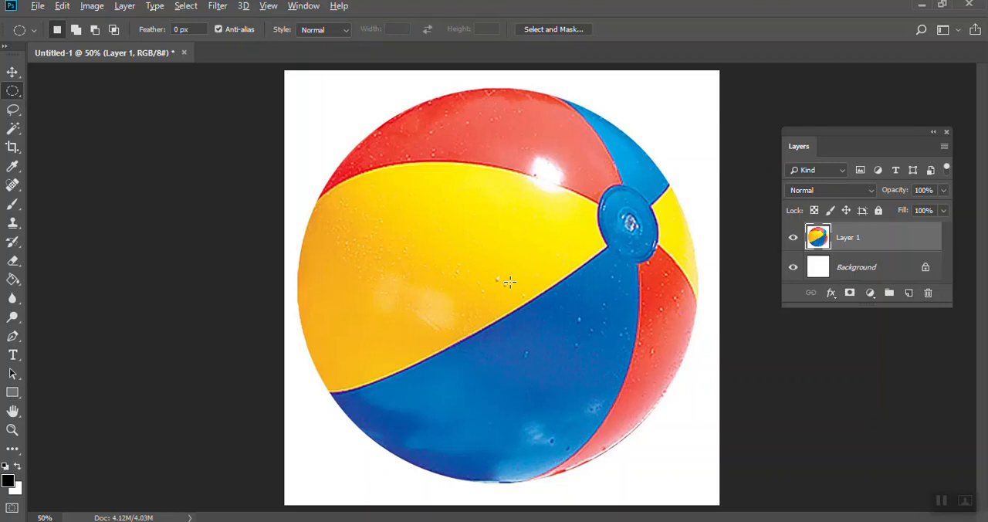
pyautogui.moveTo(507, 284)
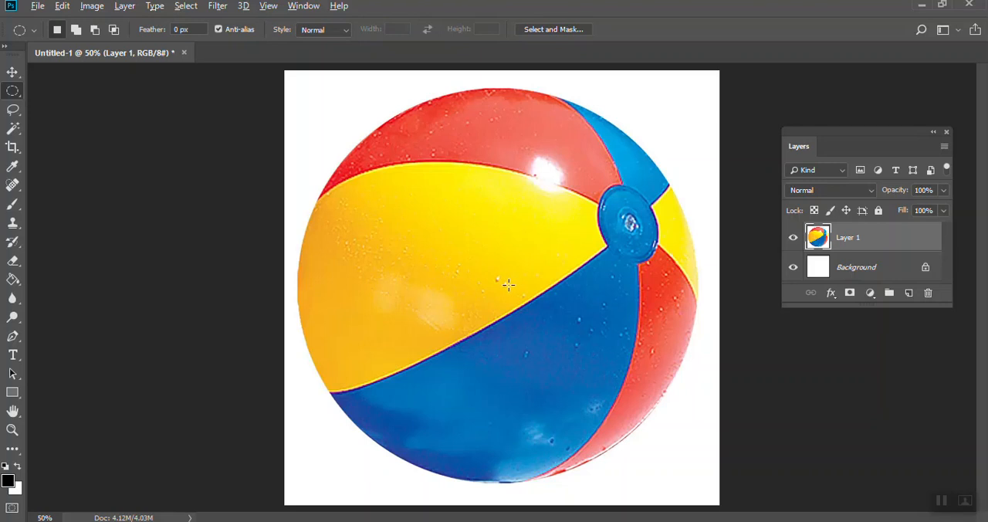
# Select the round ball with the Elliptical Marquee, check transparency, then target the Background layer
pyautogui.moveTo(508, 286); pyautogui.dragTo(642, 441)
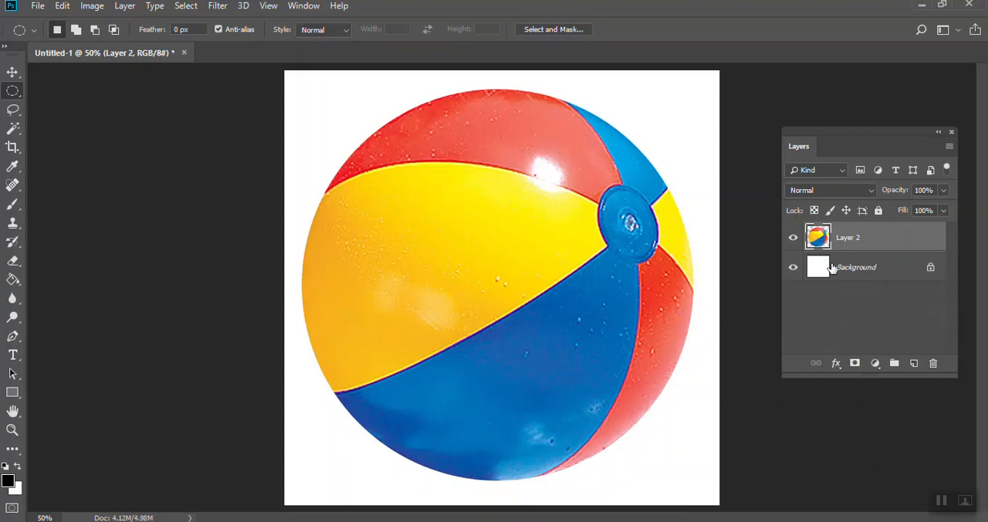
pyautogui.click(793, 266)
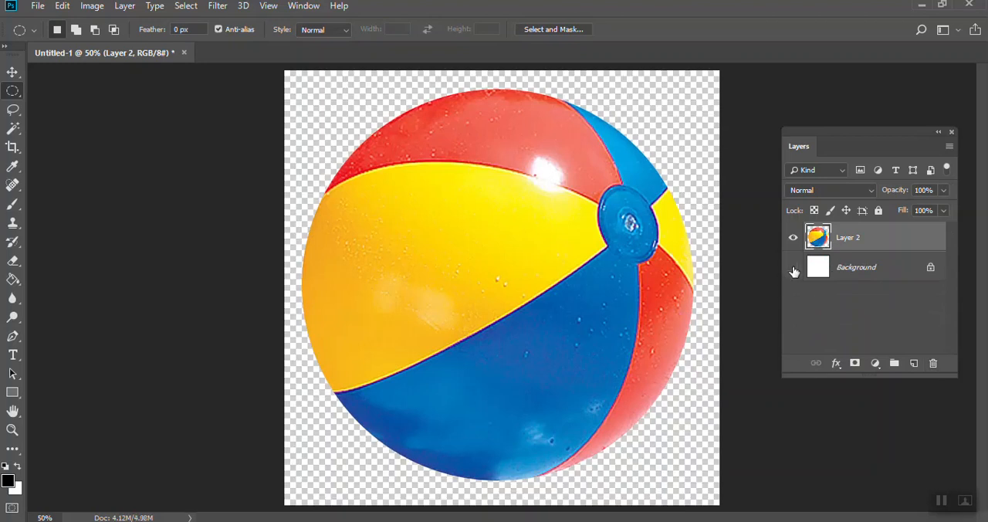
pyautogui.moveTo(793, 268)
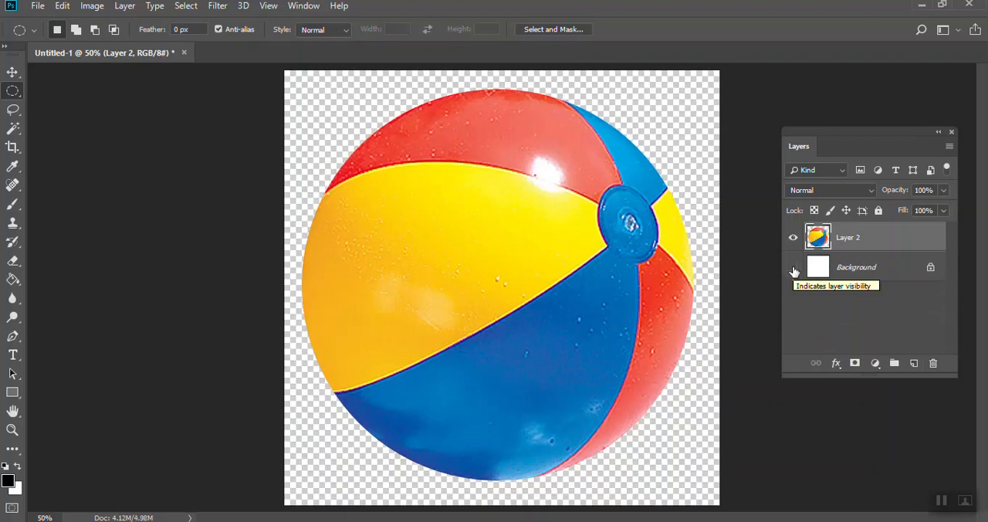
pyautogui.click(794, 267)
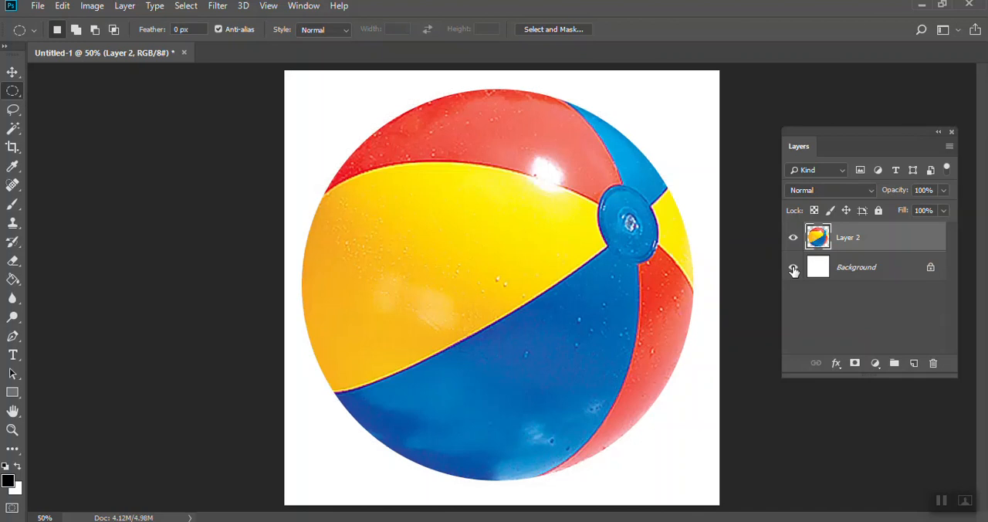
pyautogui.click(855, 266)
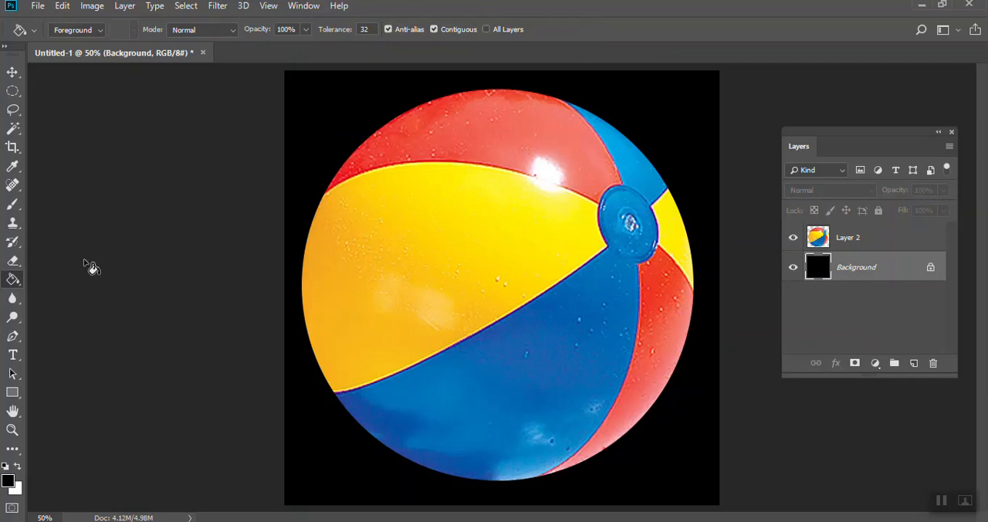
pyautogui.moveTo(49, 285)
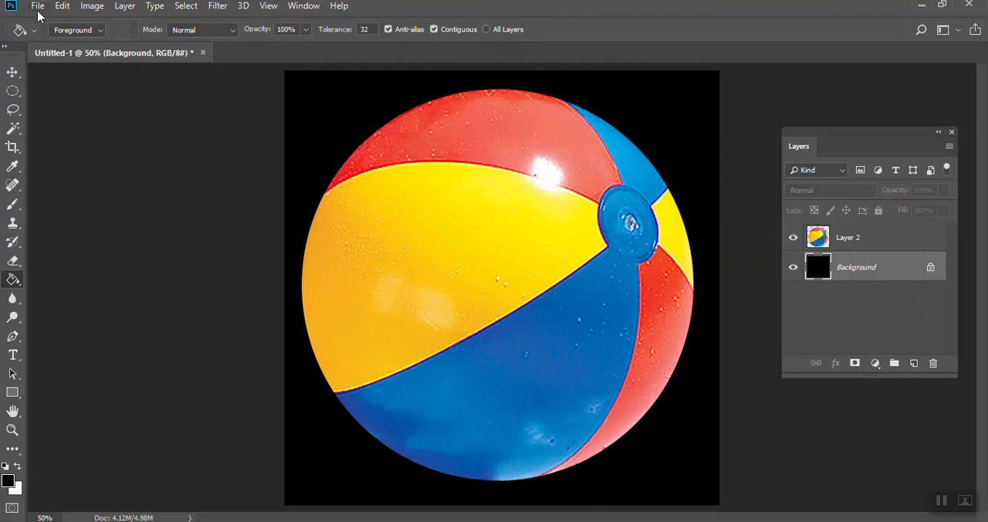
# Save the ball-on-black composite to the Desktop as the JPEG 'BB 1'
pyautogui.click(37, 6)
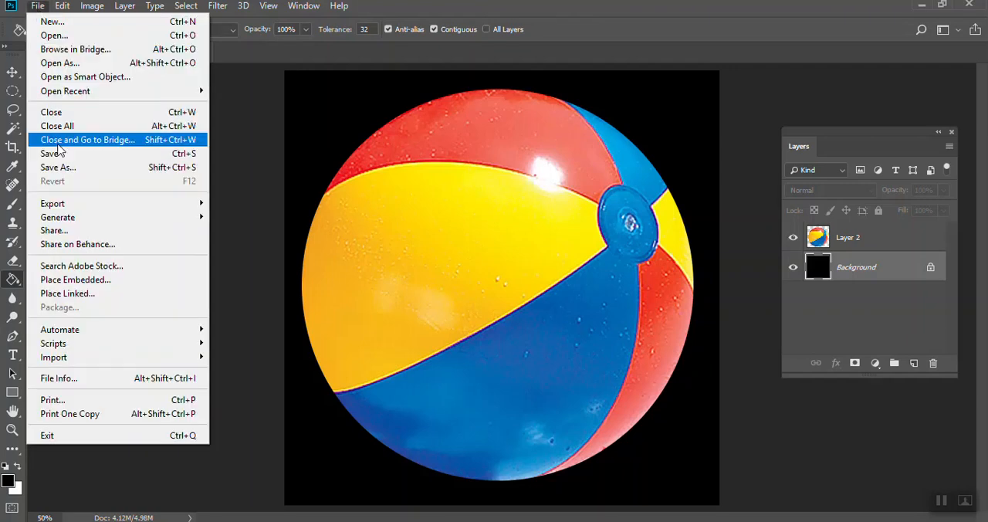
pyautogui.click(59, 166)
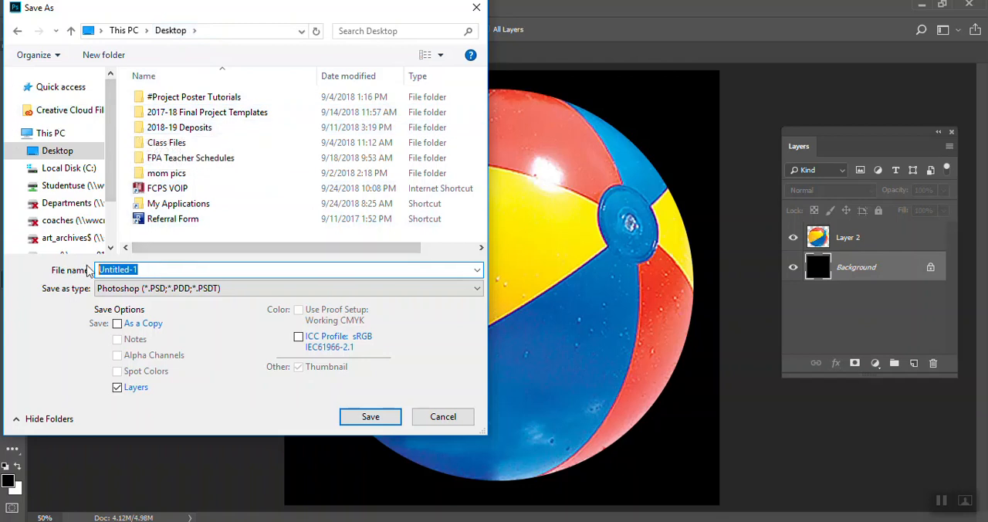
pyautogui.write('BB 1')
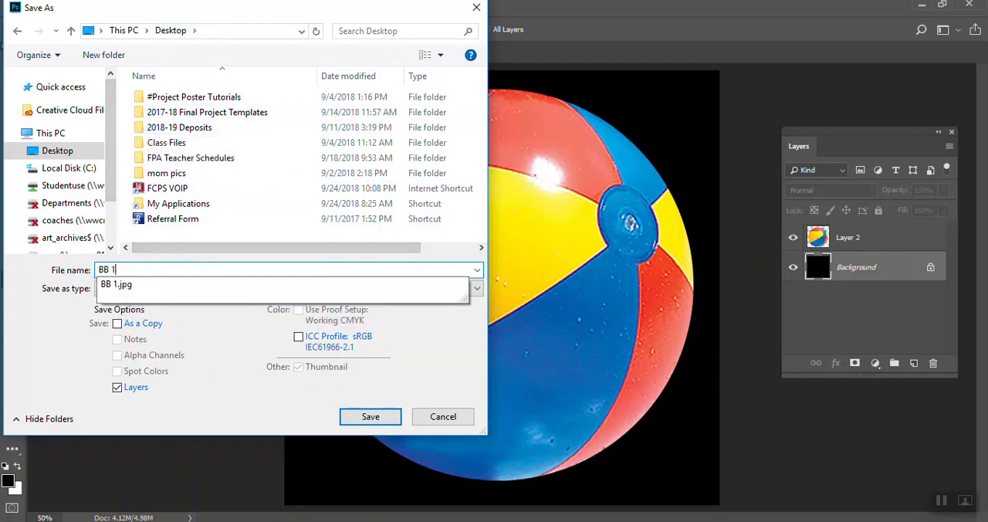
pyautogui.moveTo(120, 290)
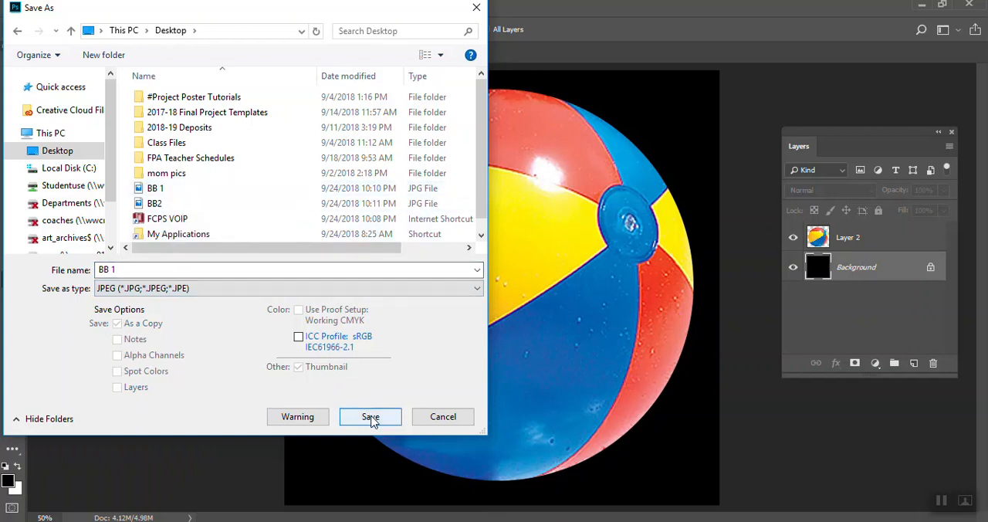
pyautogui.click(370, 417)
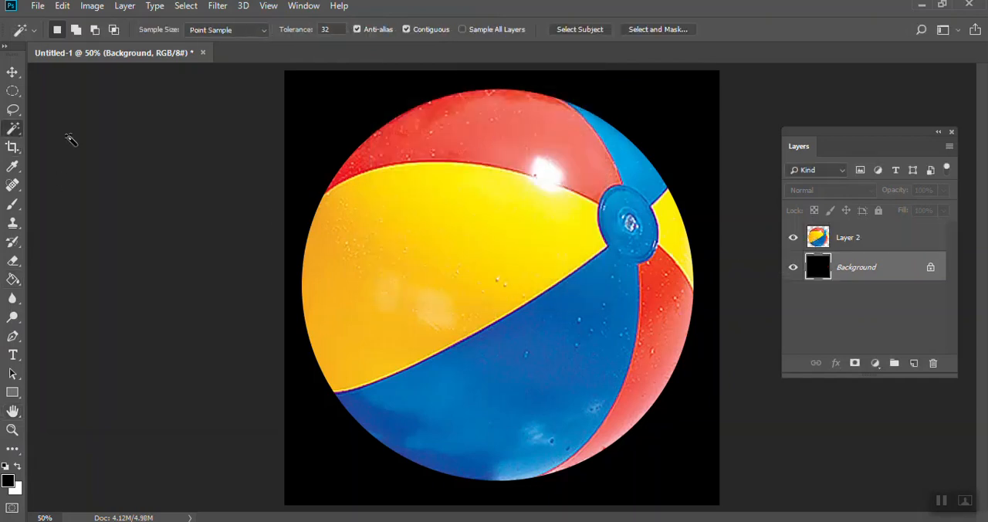
# Invert the selection onto the ball on Layer 2 and fill it with white
pyautogui.click(849, 237)
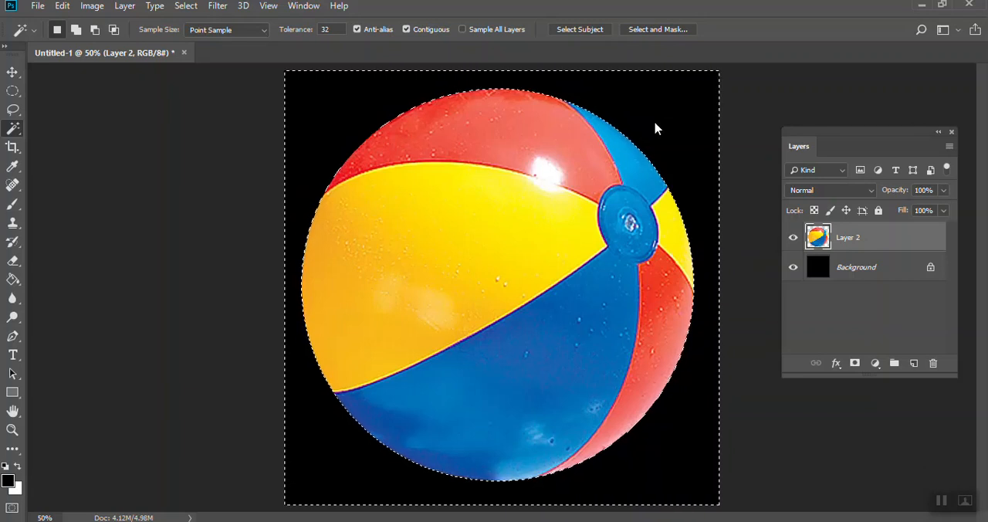
pyautogui.click(177, 6)
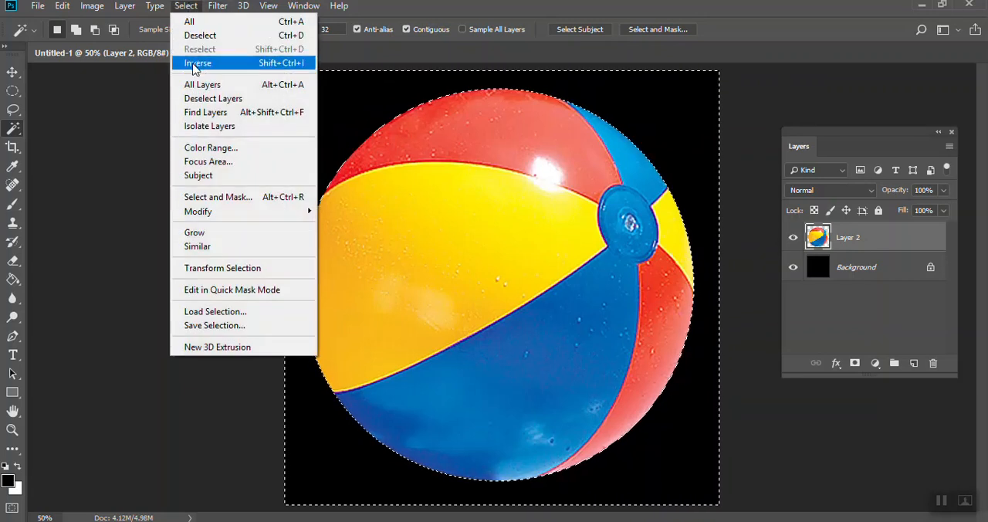
pyautogui.click(199, 62)
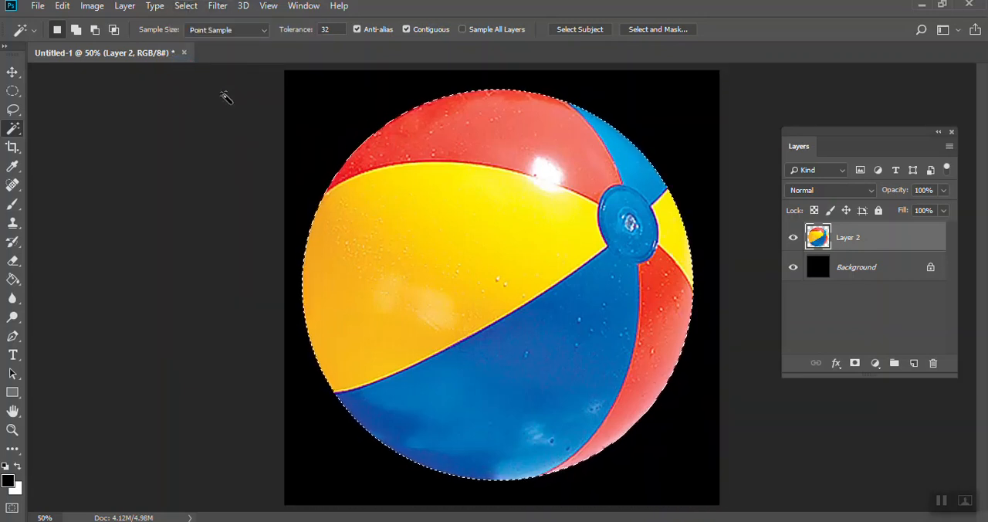
pyautogui.moveTo(218, 94)
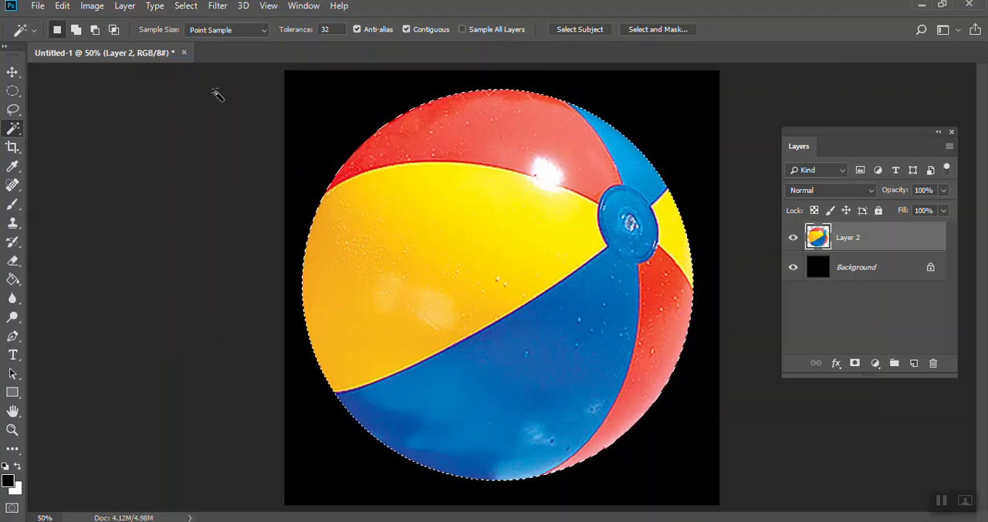
pyautogui.click(62, 6)
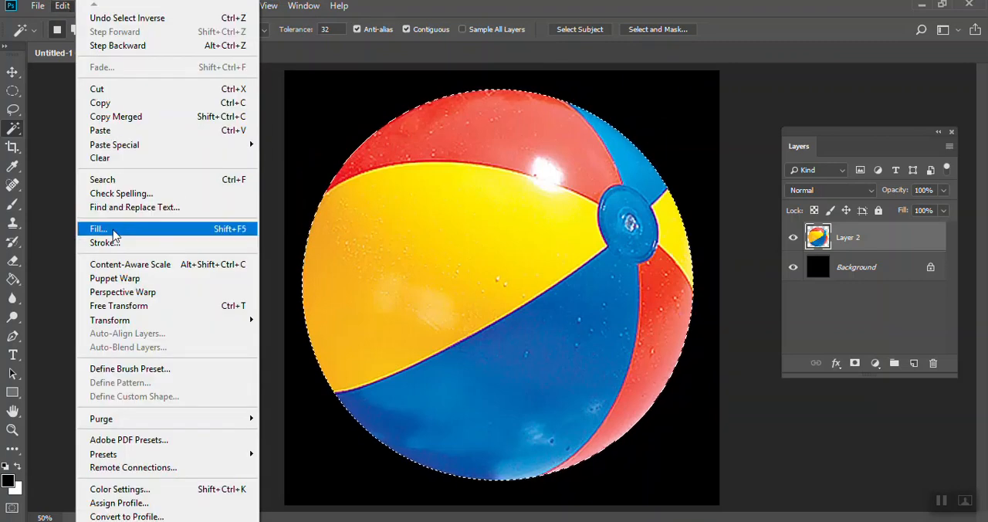
pyautogui.click(99, 229)
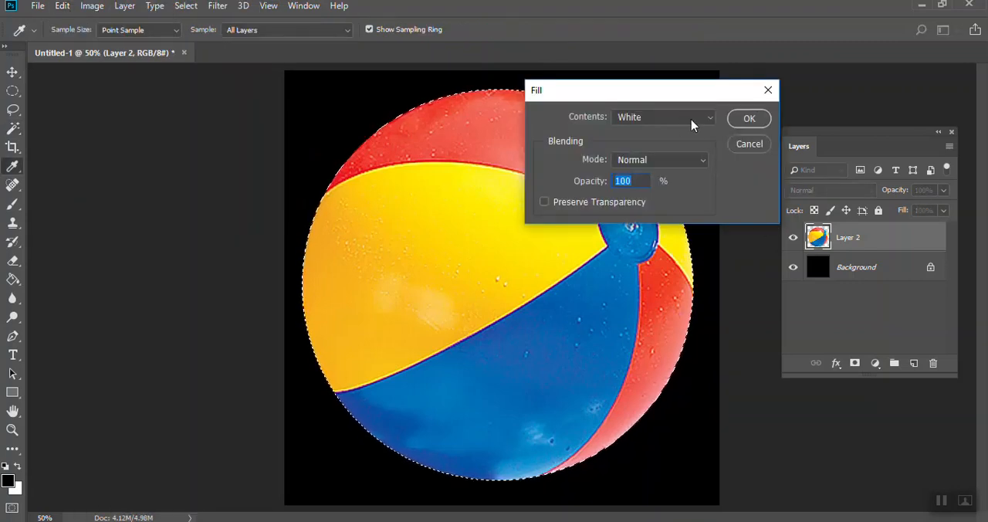
pyautogui.click(663, 117)
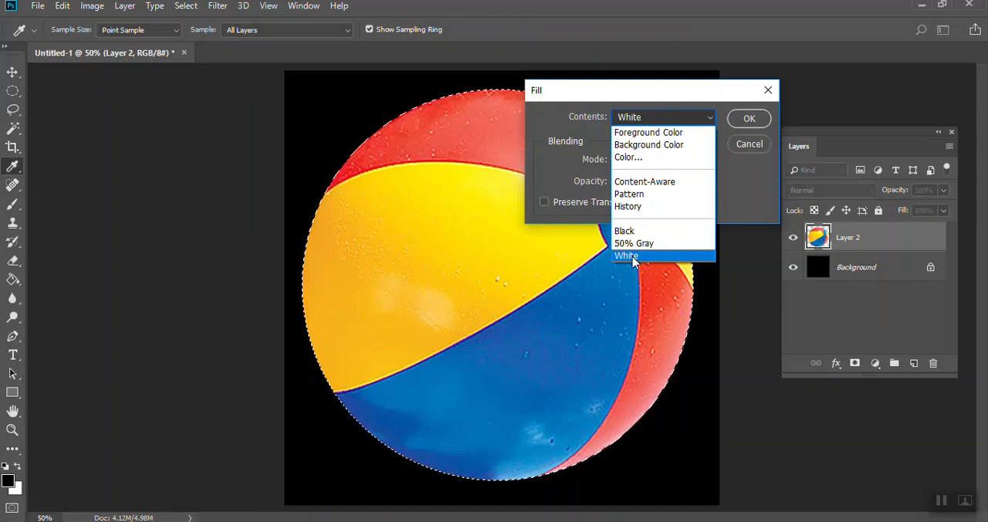
pyautogui.click(626, 256)
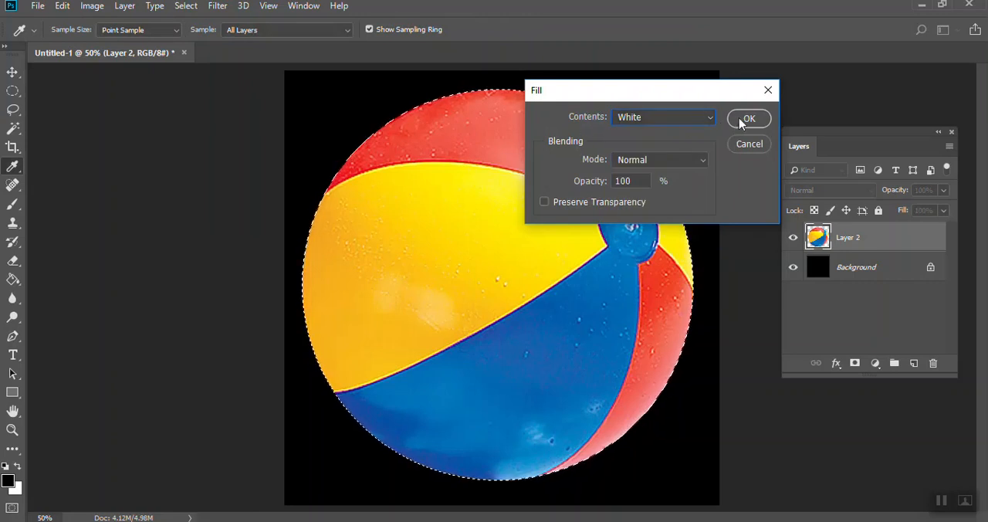
pyautogui.click(749, 117)
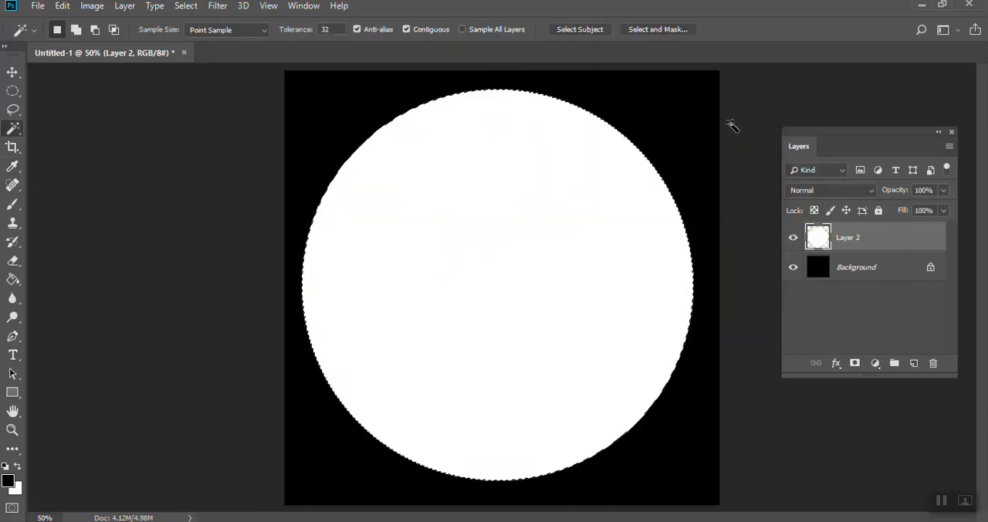
pyautogui.click(49, 6)
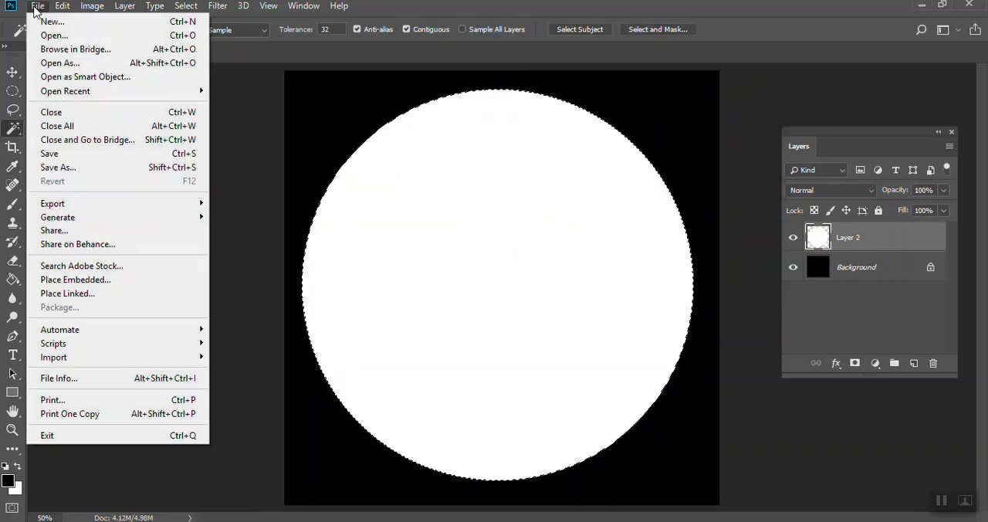
# Save the white circle on black as the JPEG 'BB2'
pyautogui.click(59, 167)
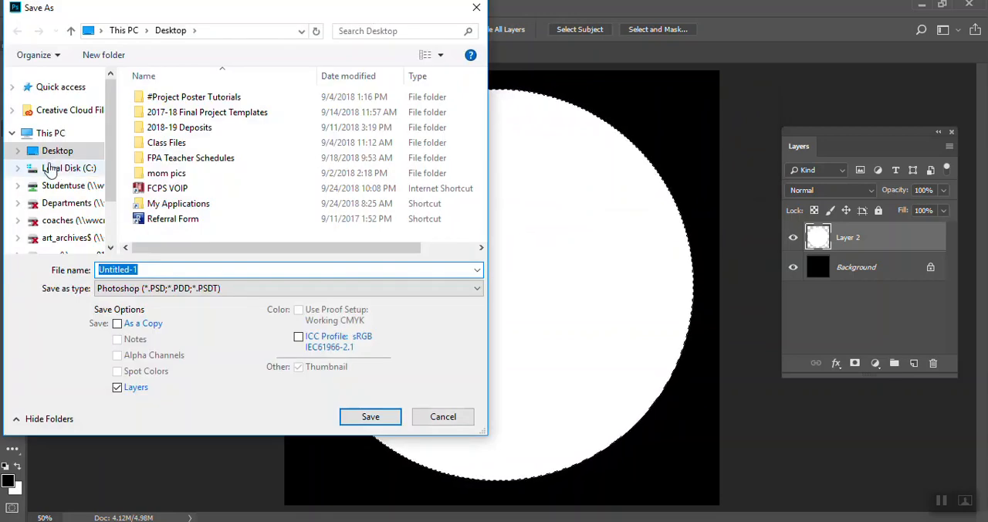
pyautogui.write('BB@')
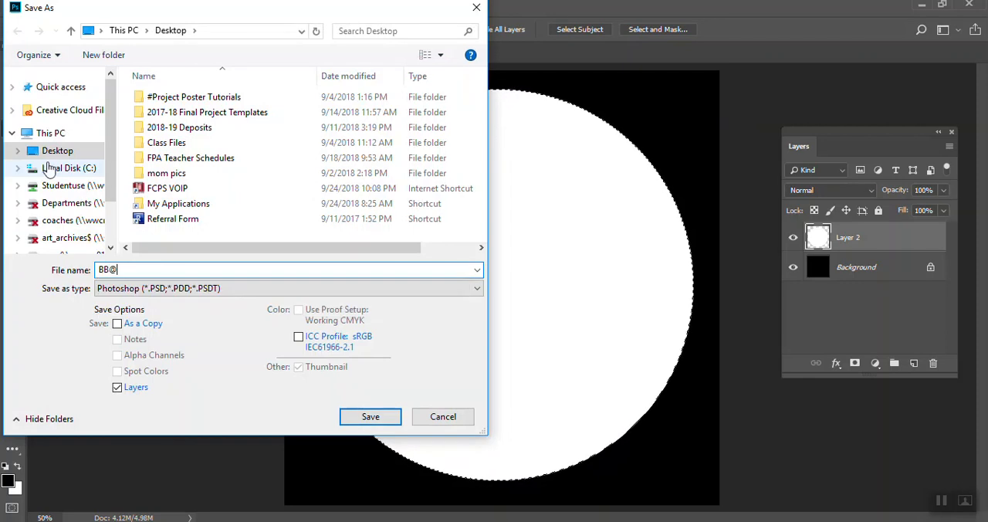
pyautogui.write('BB2')
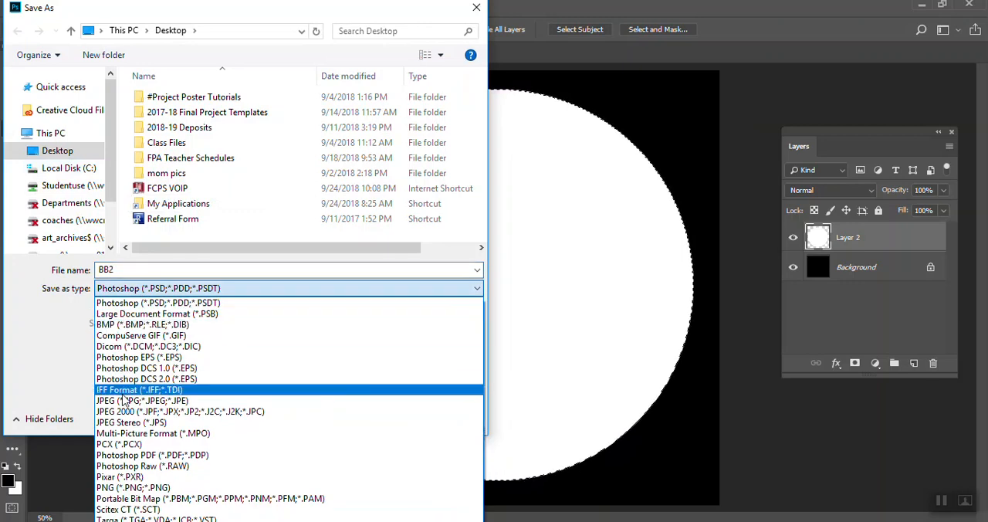
pyautogui.click(120, 399)
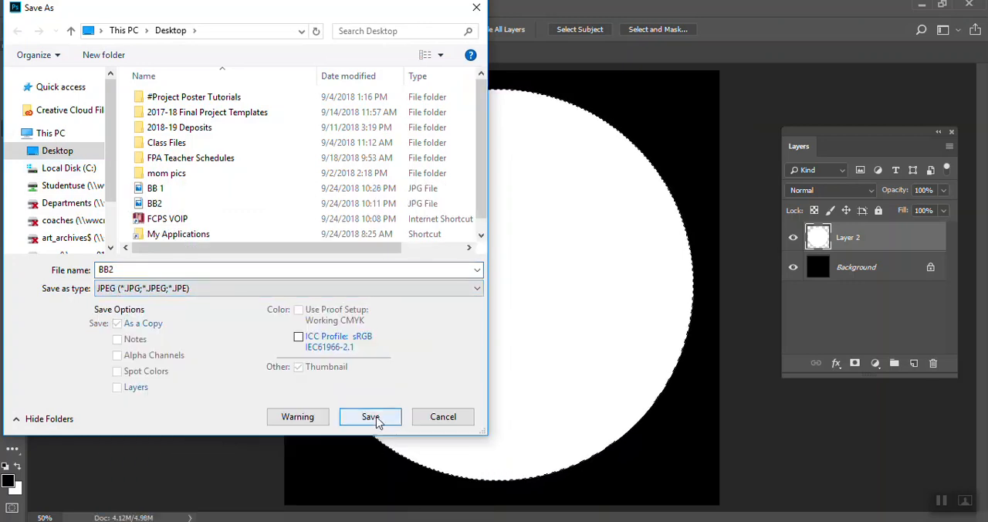
pyautogui.click(370, 417)
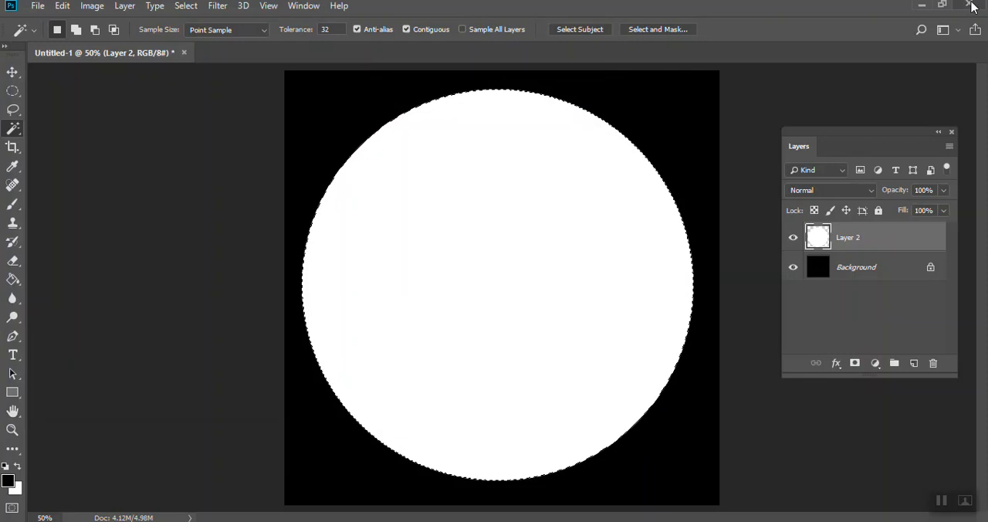
pyautogui.moveTo(972, 6)
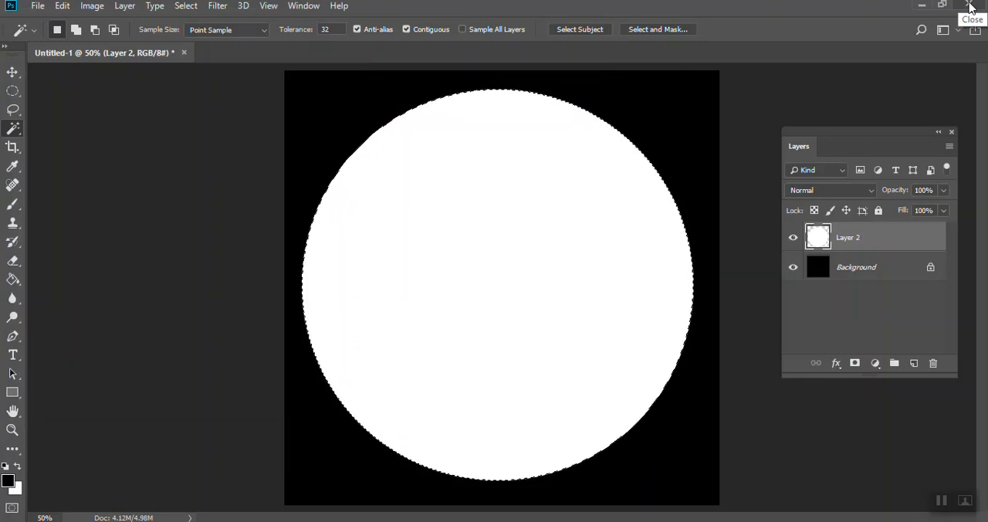
# Quit Photoshop without saving, relaunch Bryce with the island scene and start a 2D Picture Object
pyautogui.click(969, 7)
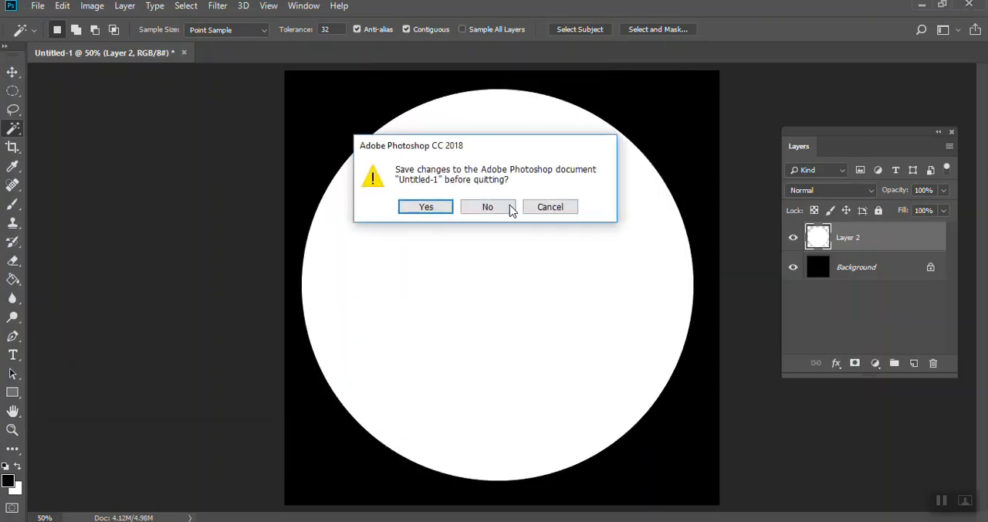
pyautogui.click(487, 207)
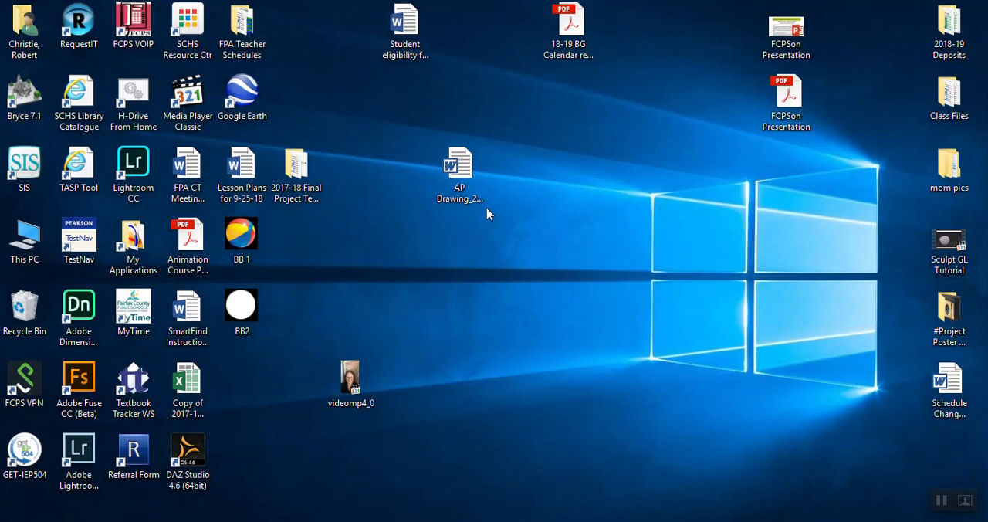
pyautogui.moveTo(488, 213)
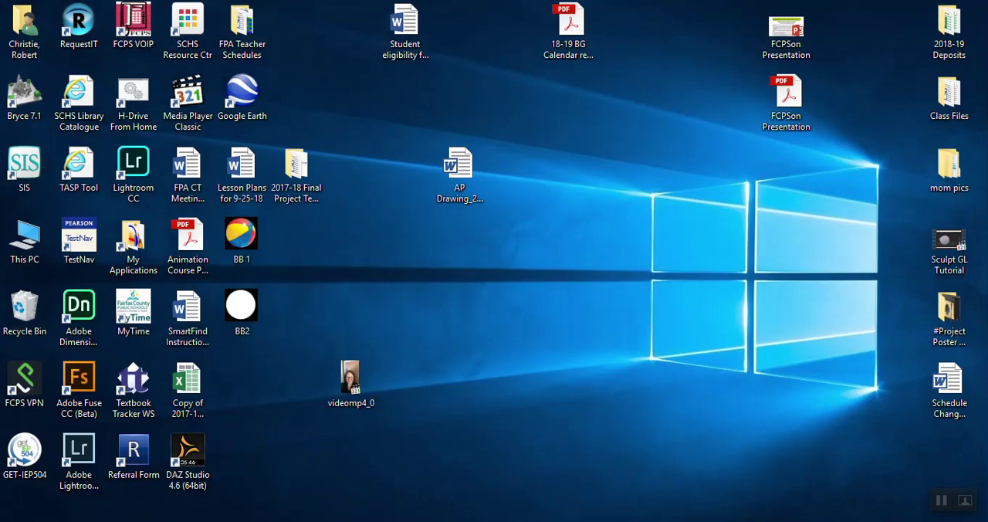
pyautogui.doubleClick(9, 95)
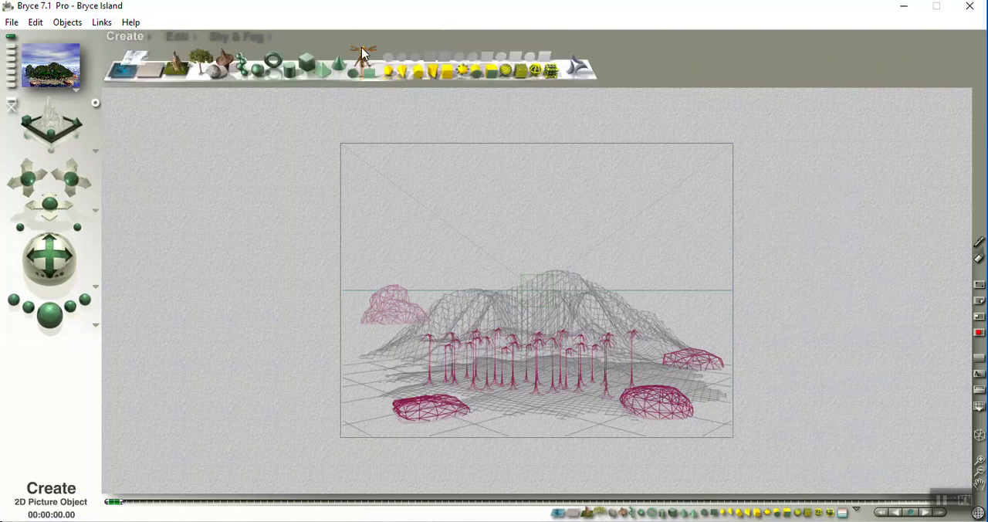
pyautogui.moveTo(363, 55)
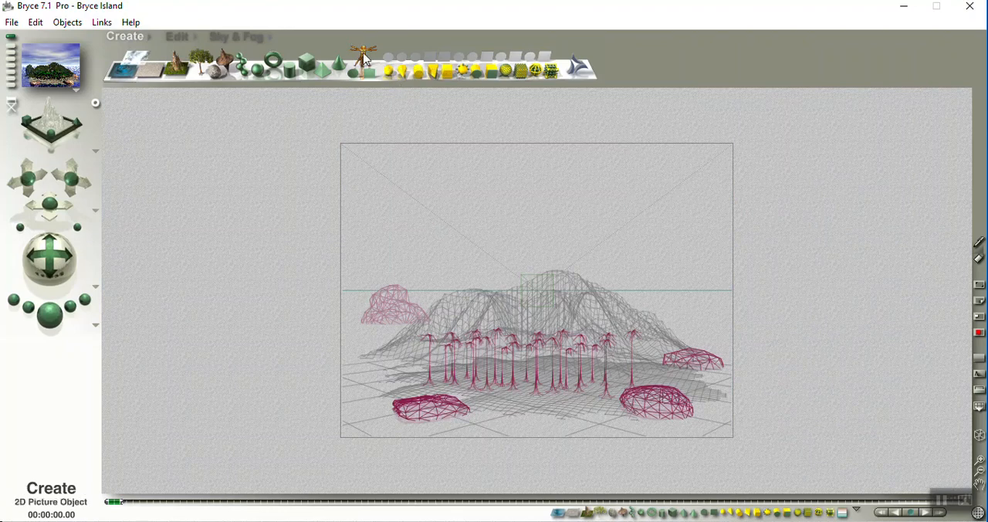
pyautogui.moveTo(368, 60)
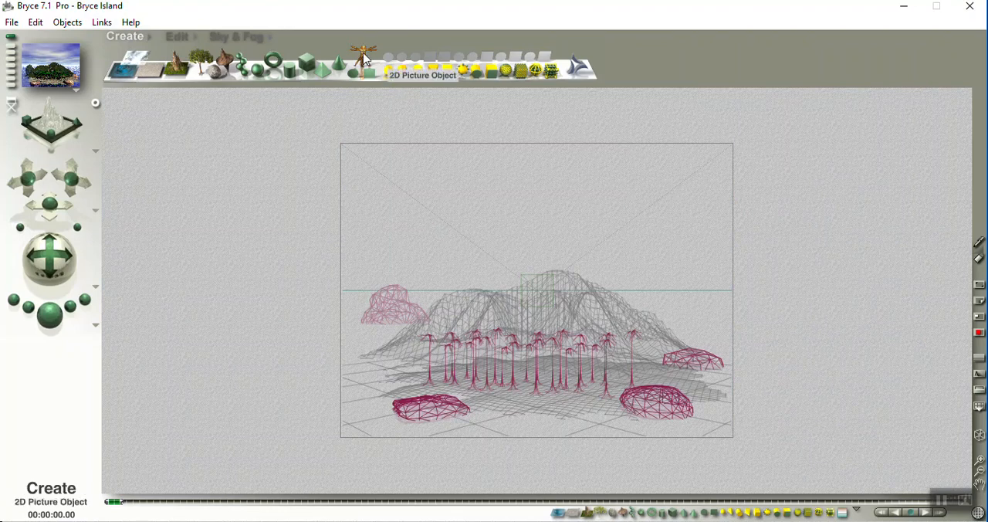
pyautogui.click(359, 61)
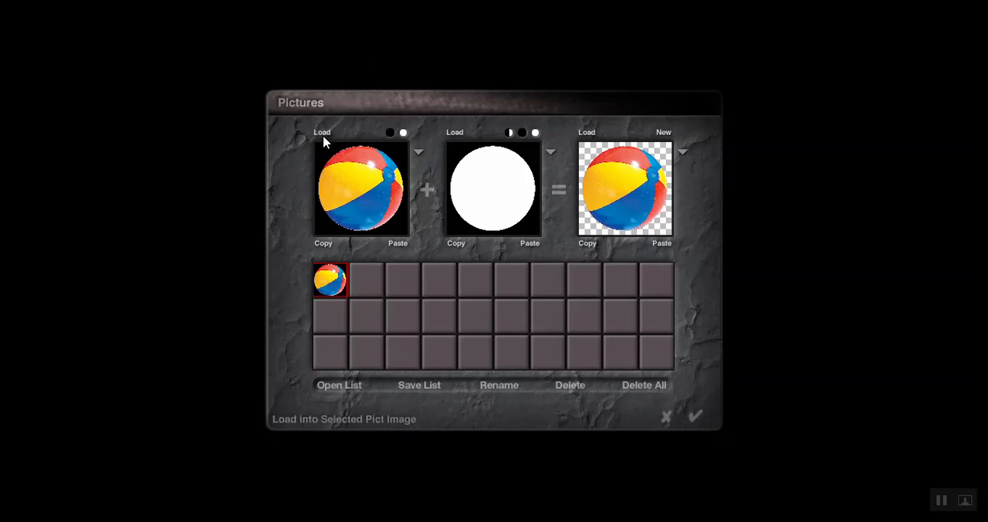
# Load BB 1 as the picture and BB2 as its transparency mask, then apply the masked ball
pyautogui.click(321, 132)
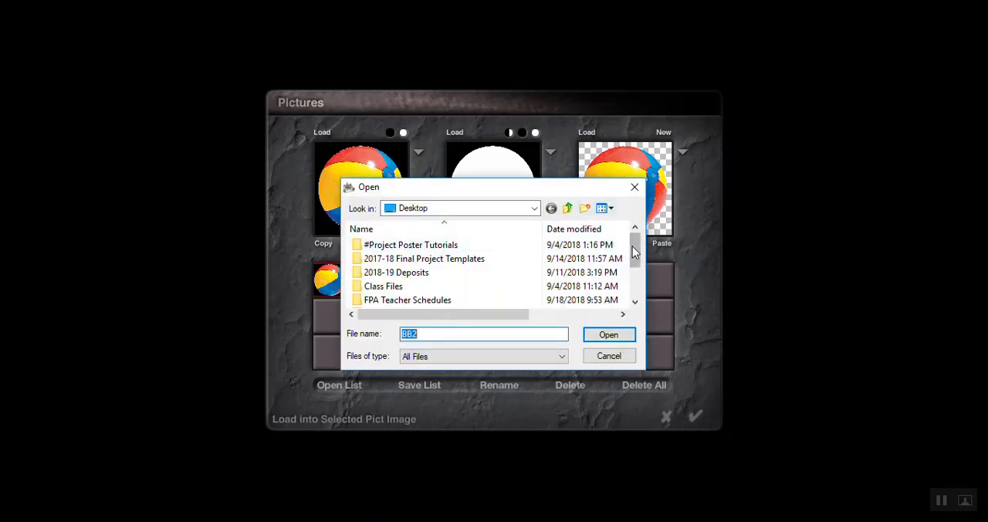
pyautogui.click(371, 272)
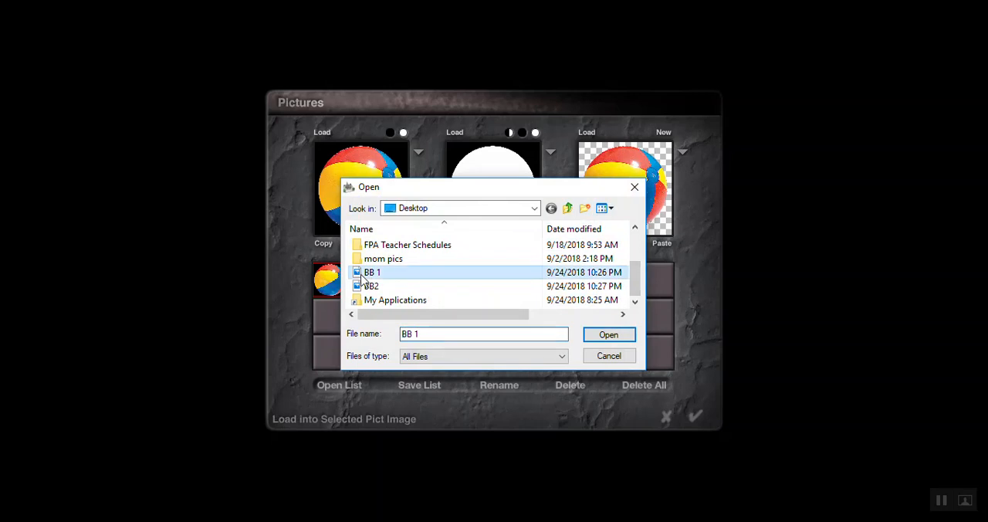
pyautogui.click(608, 333)
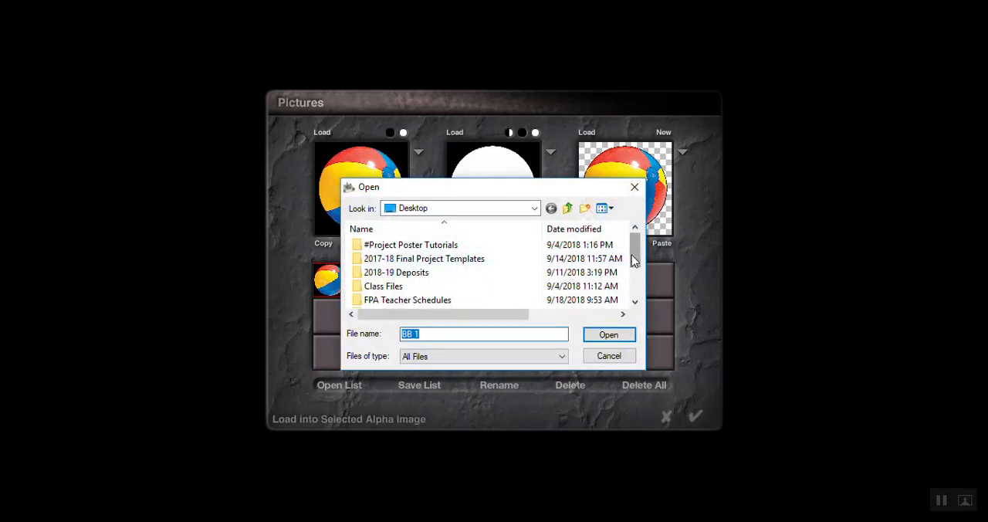
pyautogui.click(370, 285)
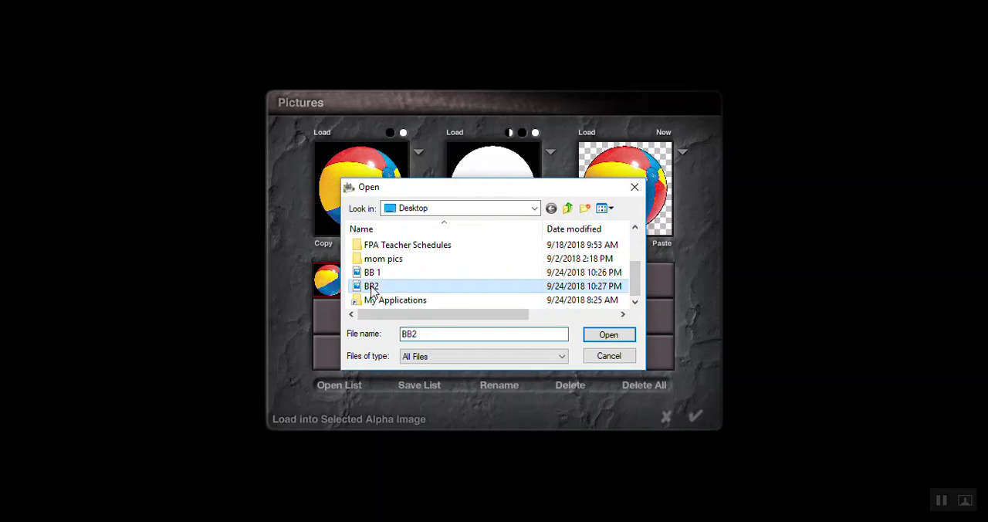
pyautogui.click(608, 333)
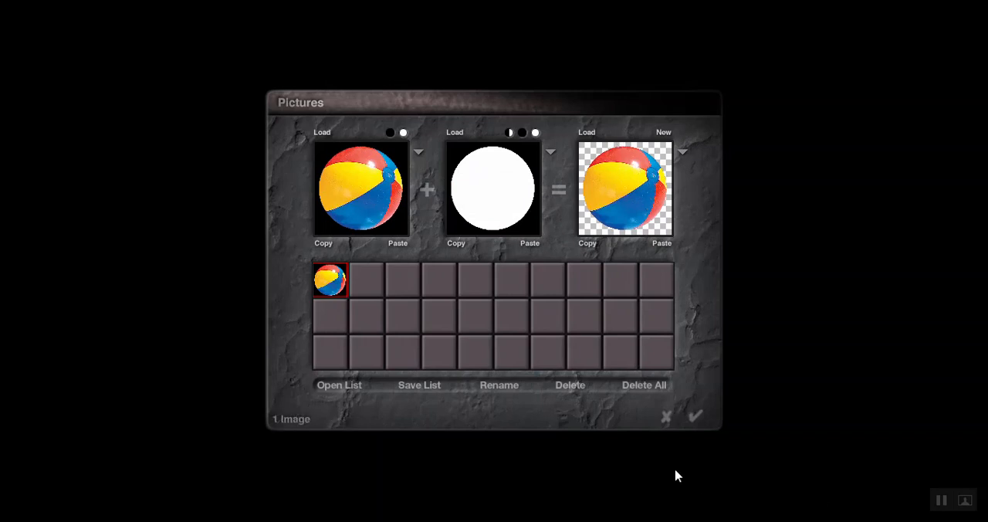
pyautogui.moveTo(694, 424)
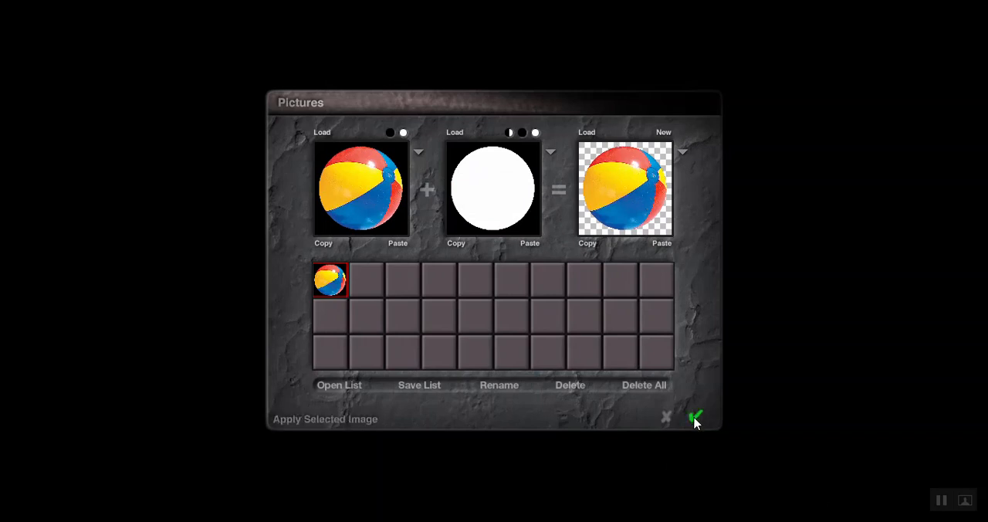
pyautogui.click(697, 413)
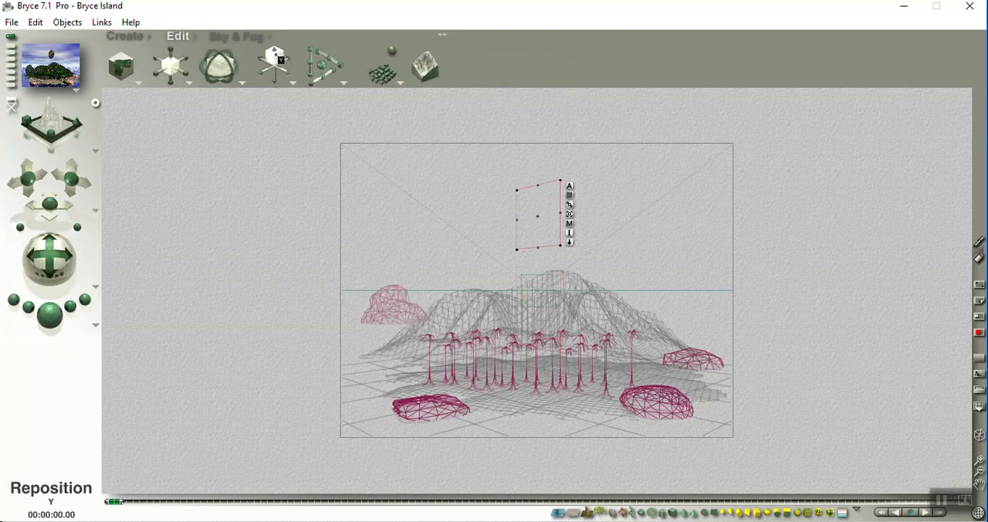
pyautogui.moveTo(275, 65)
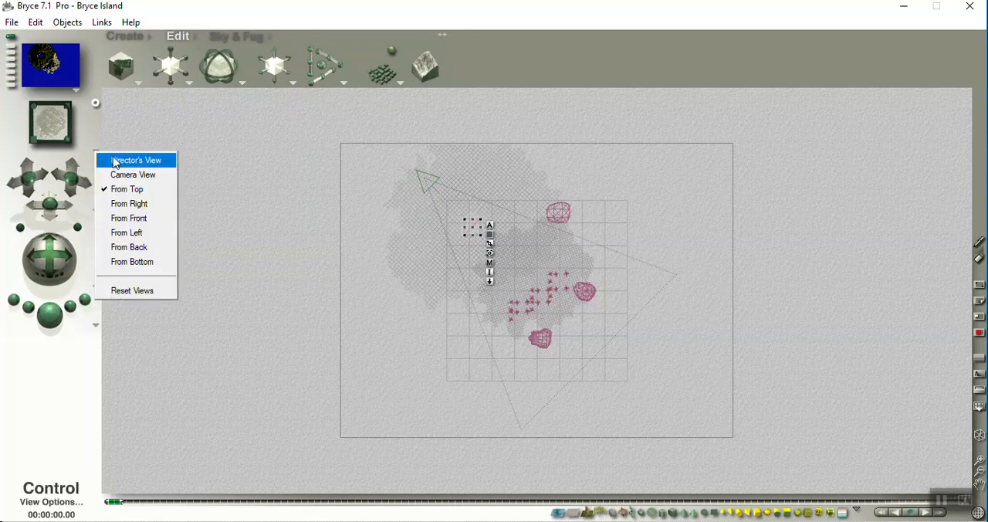
pyautogui.click(136, 160)
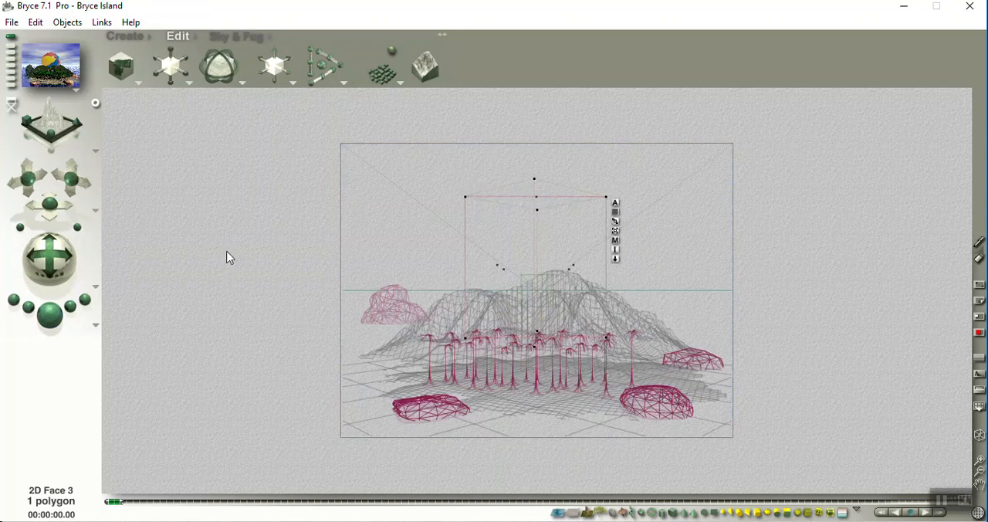
pyautogui.moveTo(232, 256)
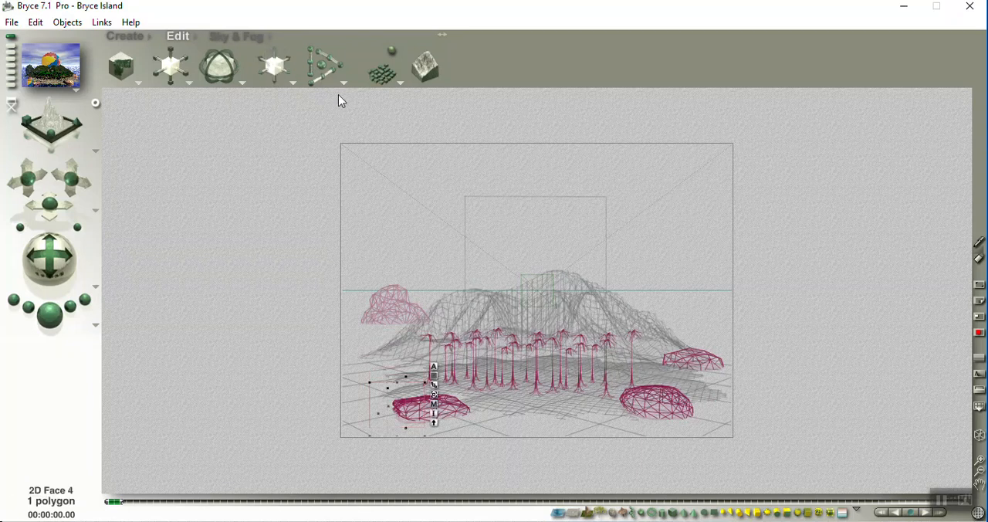
pyautogui.moveTo(892, 273)
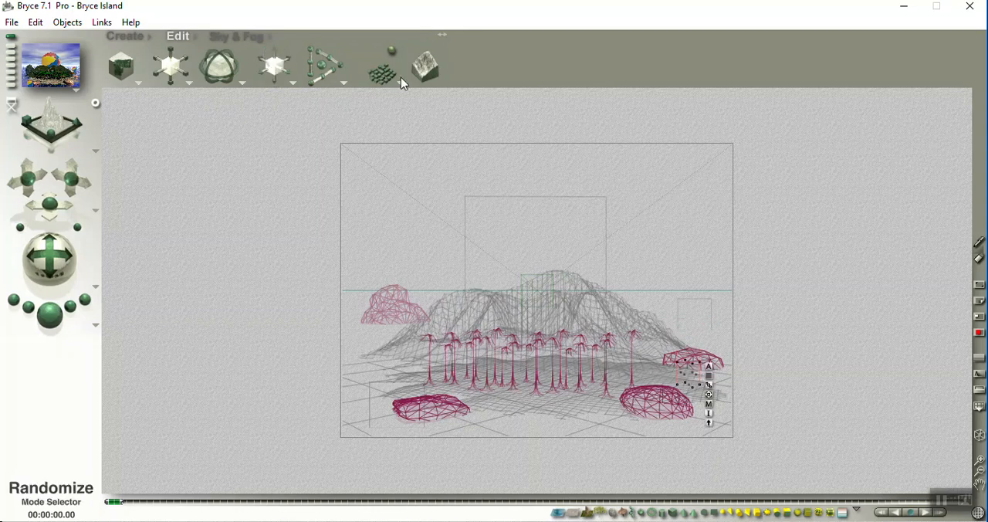
# Render the island scene showing the giant peak beach ball and three small balls by the rocks
pyautogui.click(49, 318)
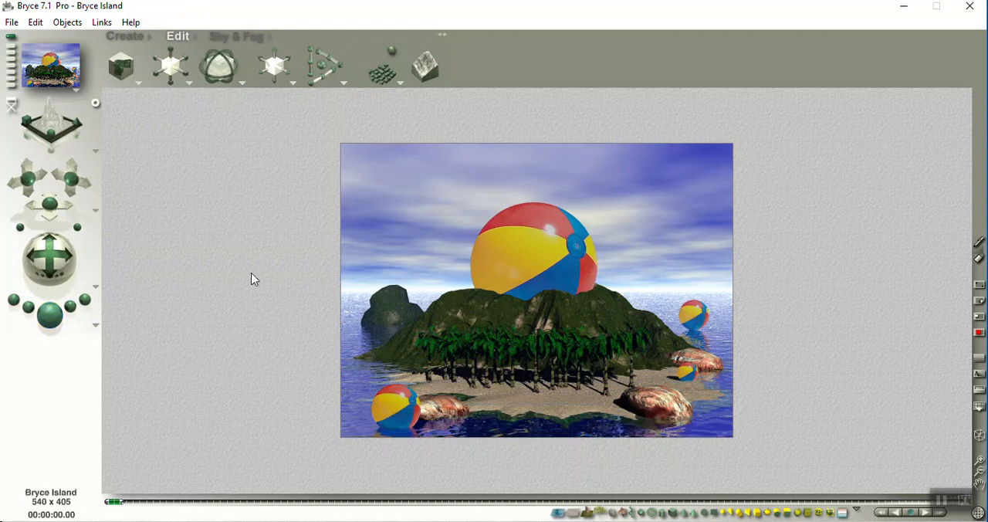
pyautogui.moveTo(271, 244)
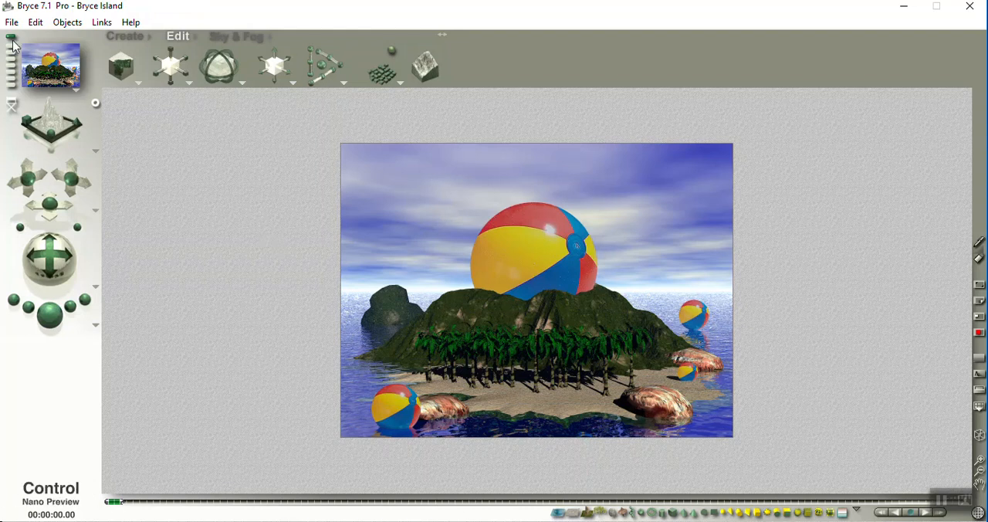
# Save the scene over the existing Bryce Island.br7 file, confirming the replace
pyautogui.click(9, 21)
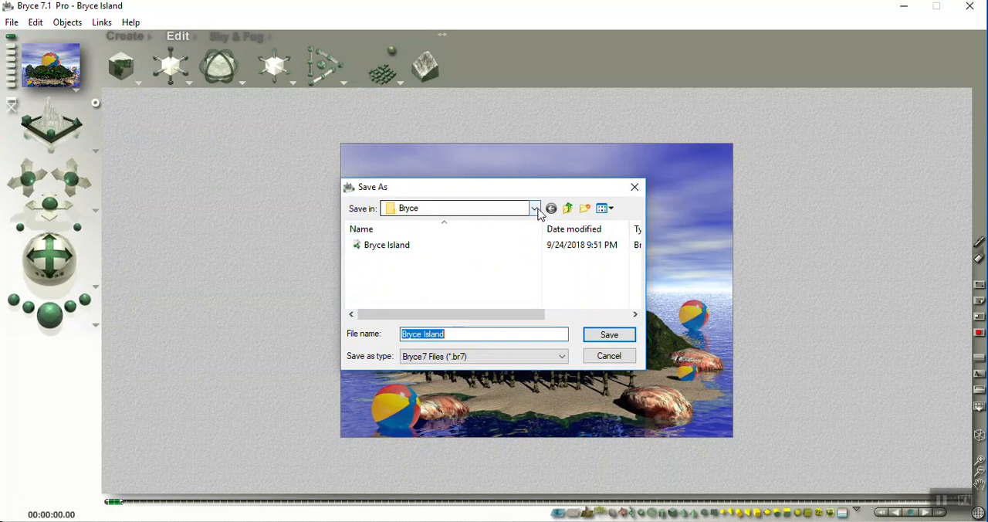
pyautogui.click(534, 207)
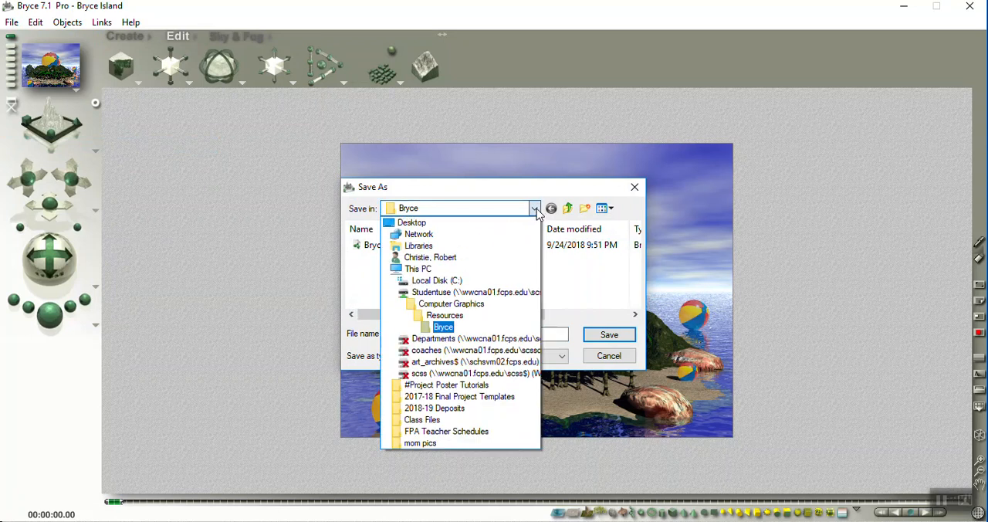
pyautogui.moveTo(420, 245)
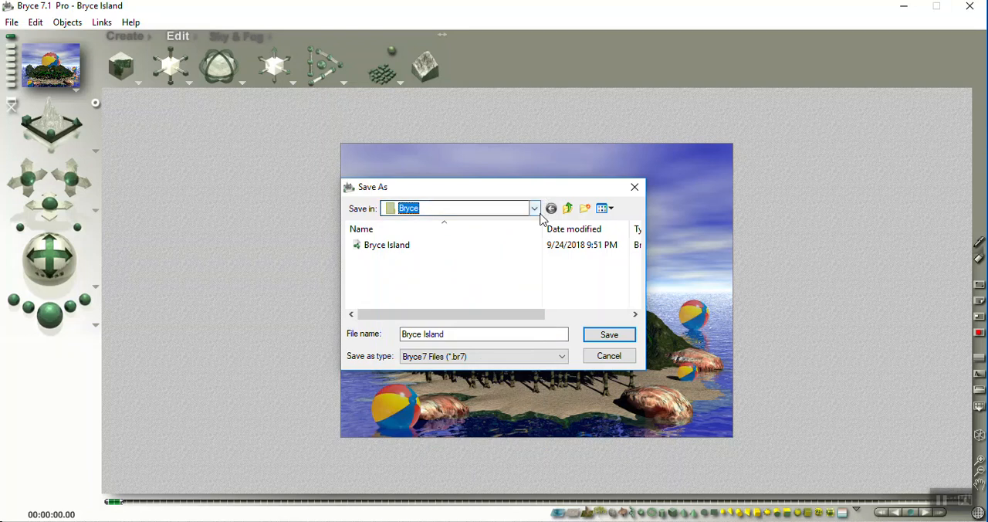
pyautogui.moveTo(475, 198)
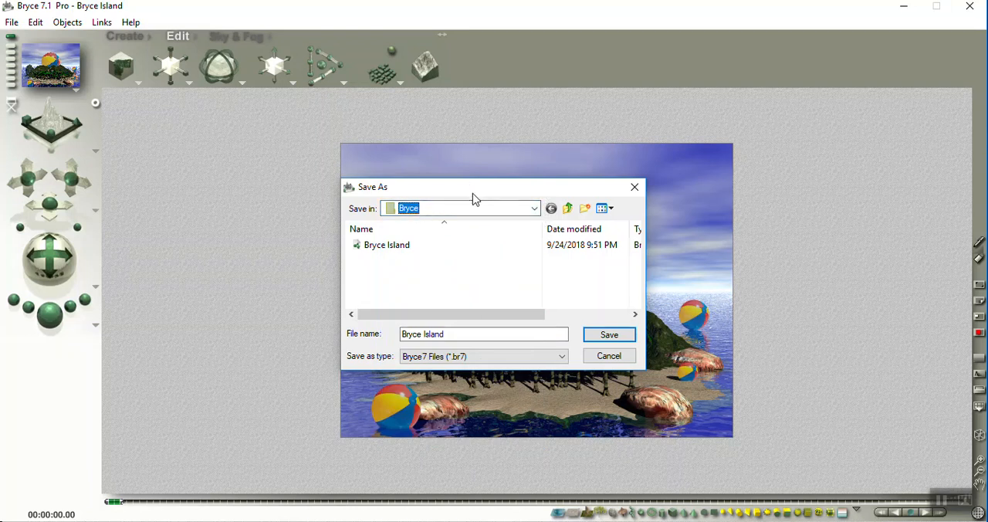
pyautogui.click(460, 333)
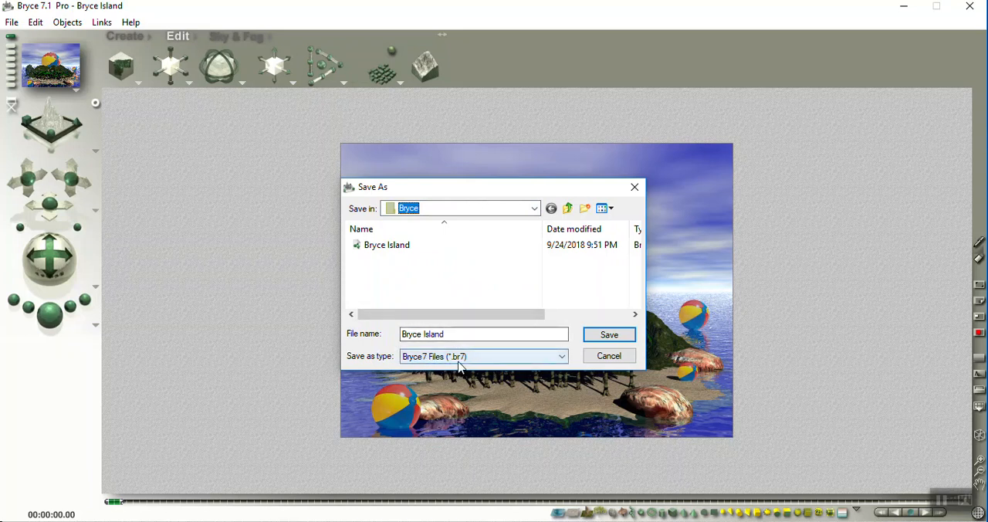
pyautogui.moveTo(467, 367)
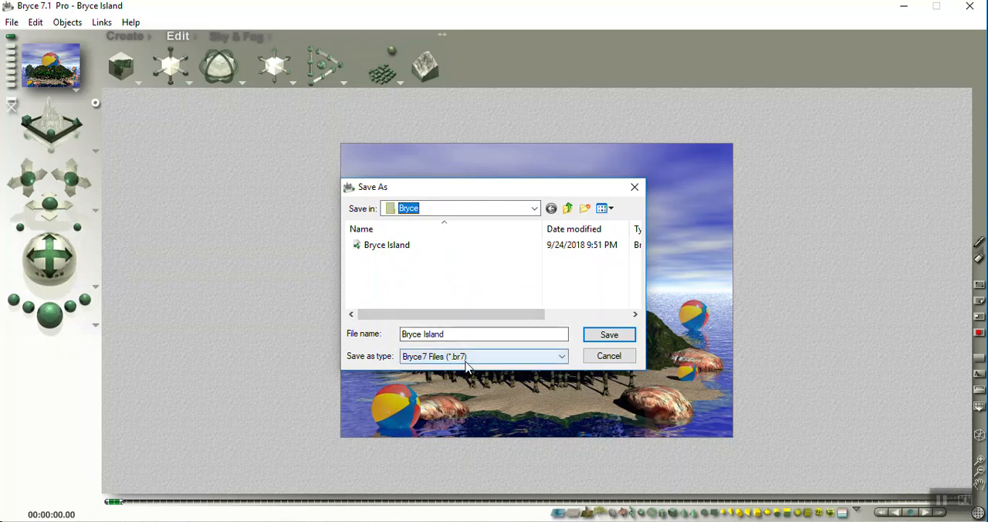
pyautogui.click(386, 244)
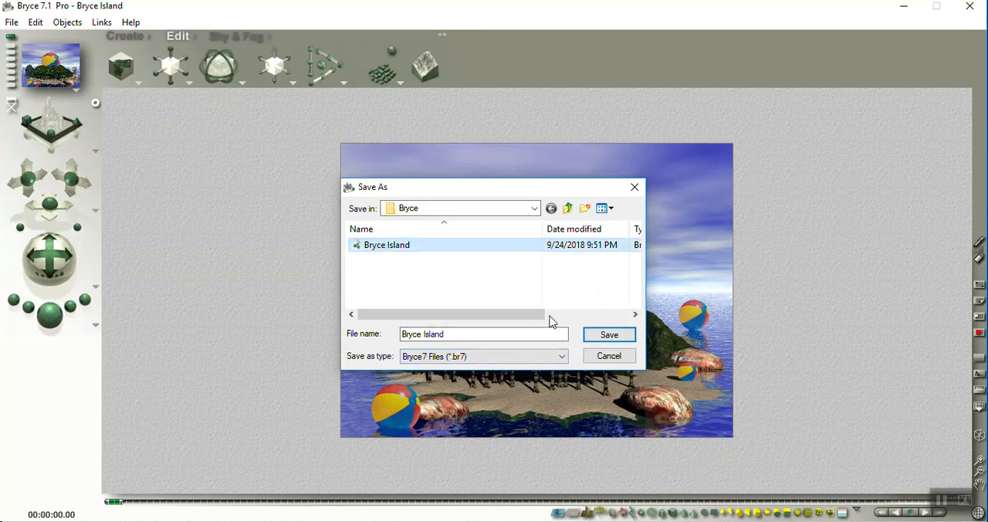
pyautogui.click(608, 333)
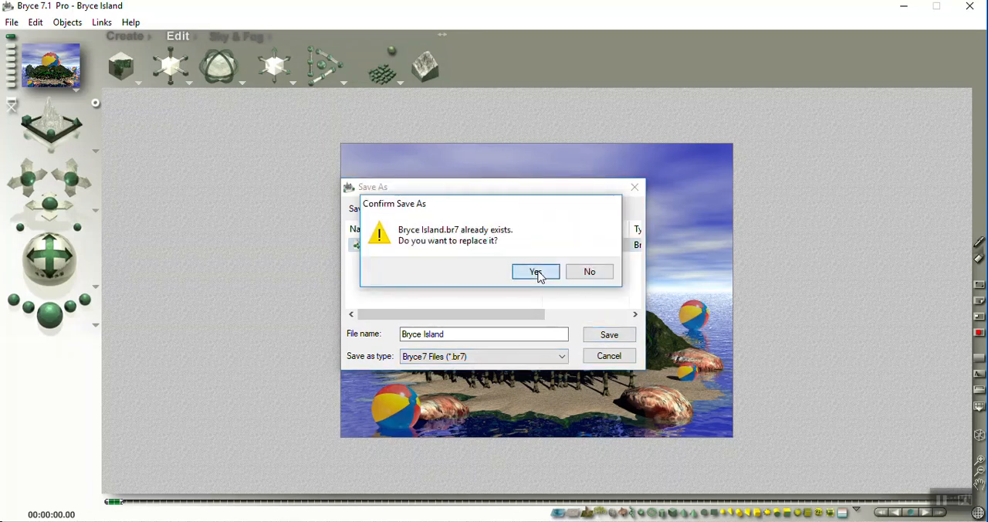
pyautogui.click(534, 271)
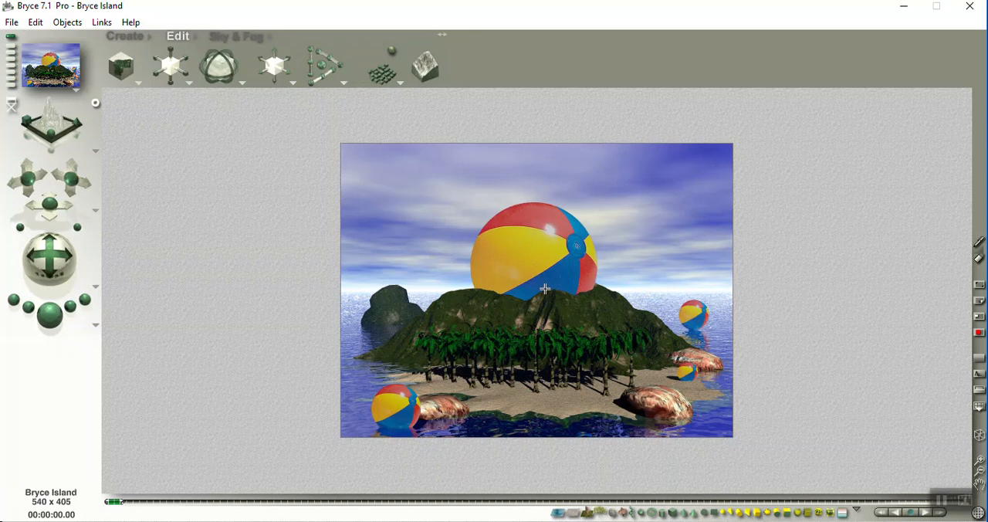
pyautogui.click(10, 22)
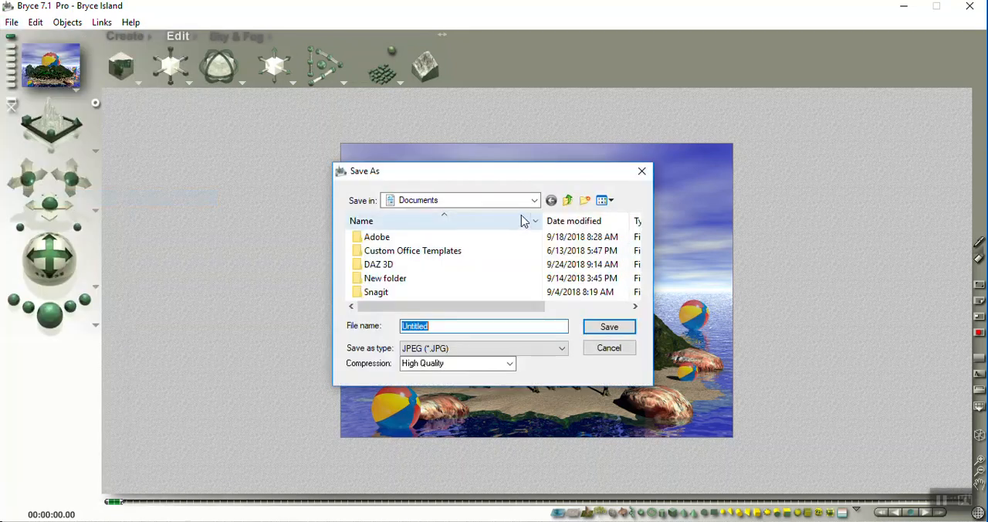
pyautogui.click(534, 201)
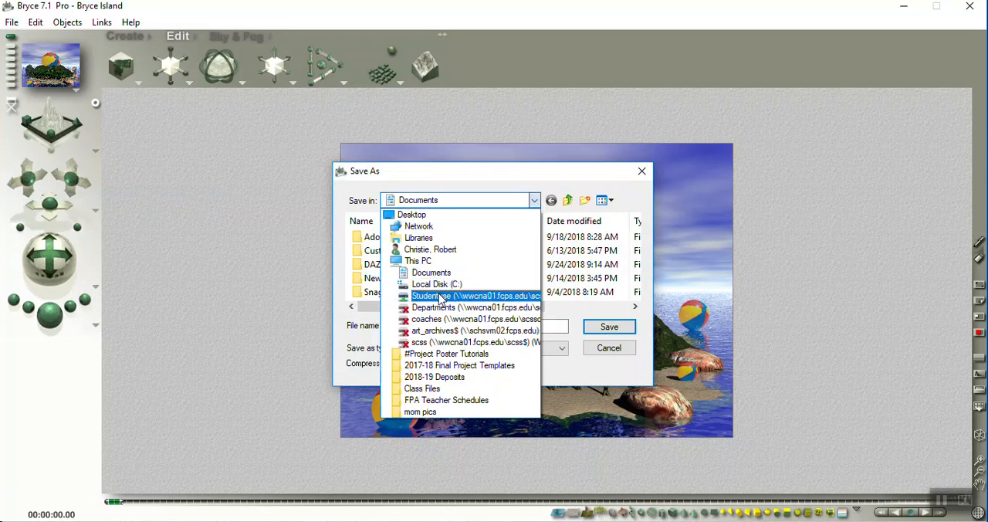
pyautogui.click(444, 295)
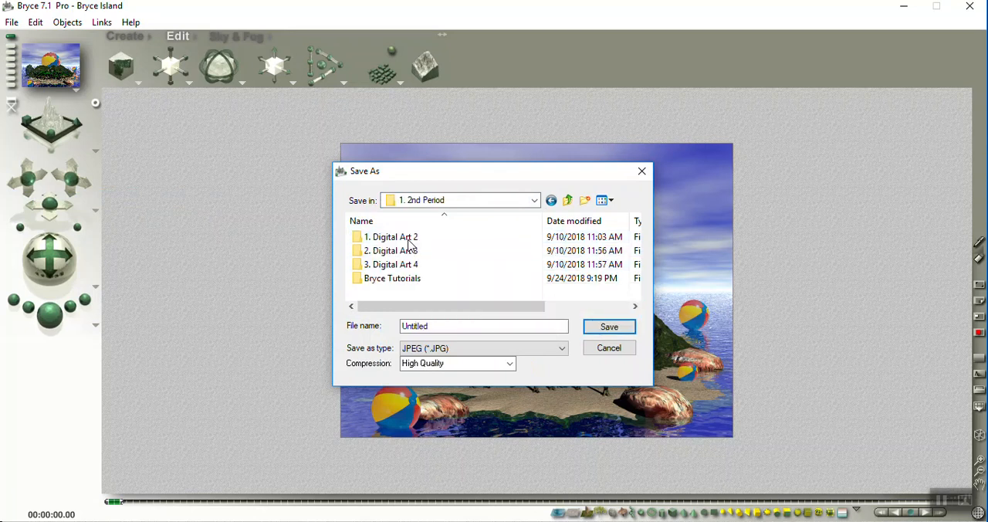
pyautogui.click(390, 236)
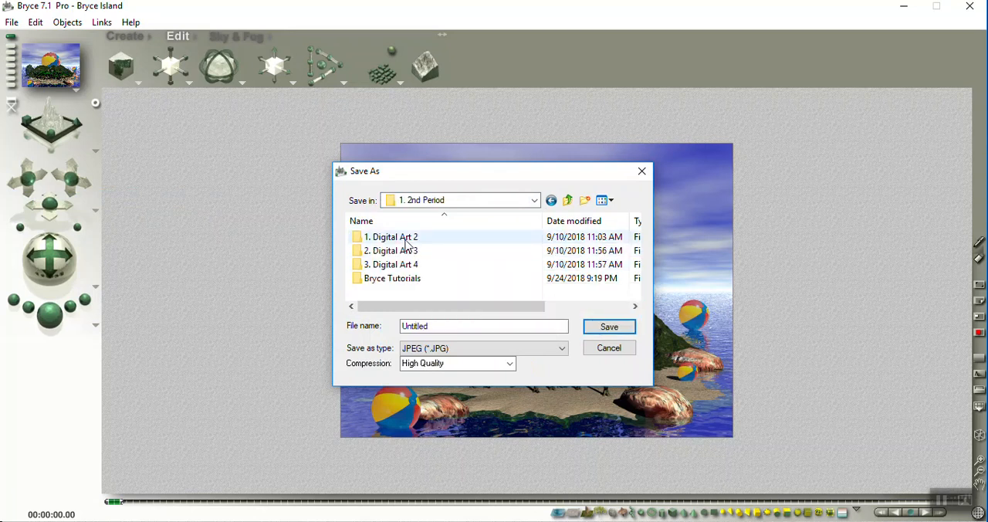
pyautogui.doubleClick(388, 236)
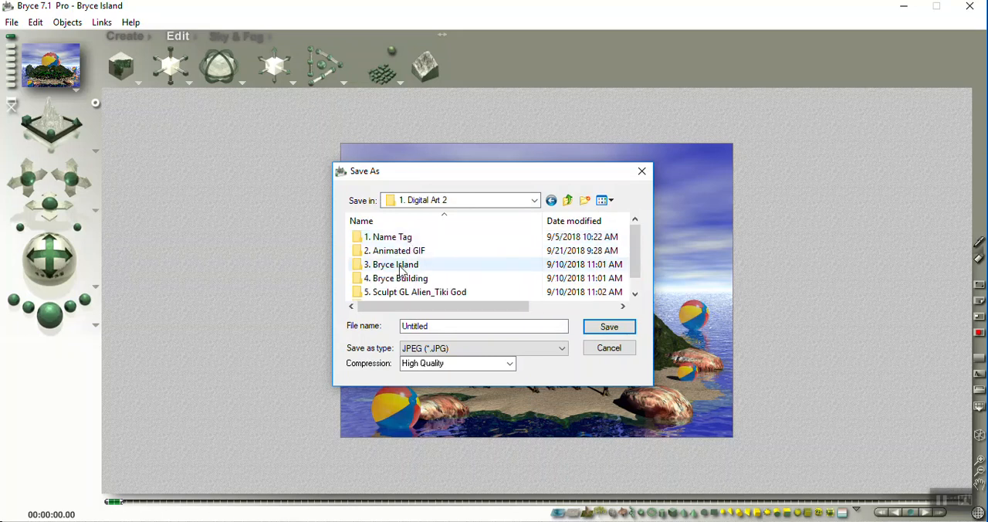
pyautogui.doubleClick(392, 264)
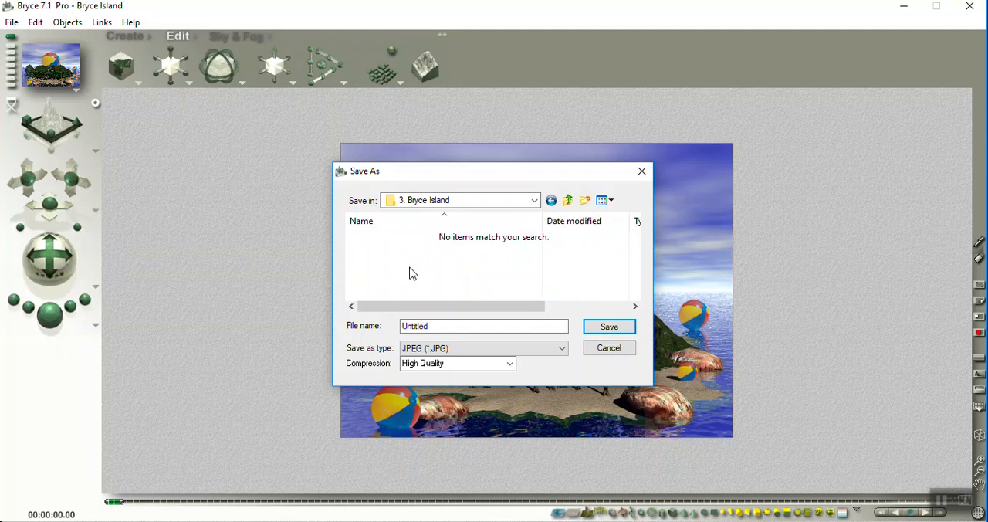
pyautogui.click(483, 325)
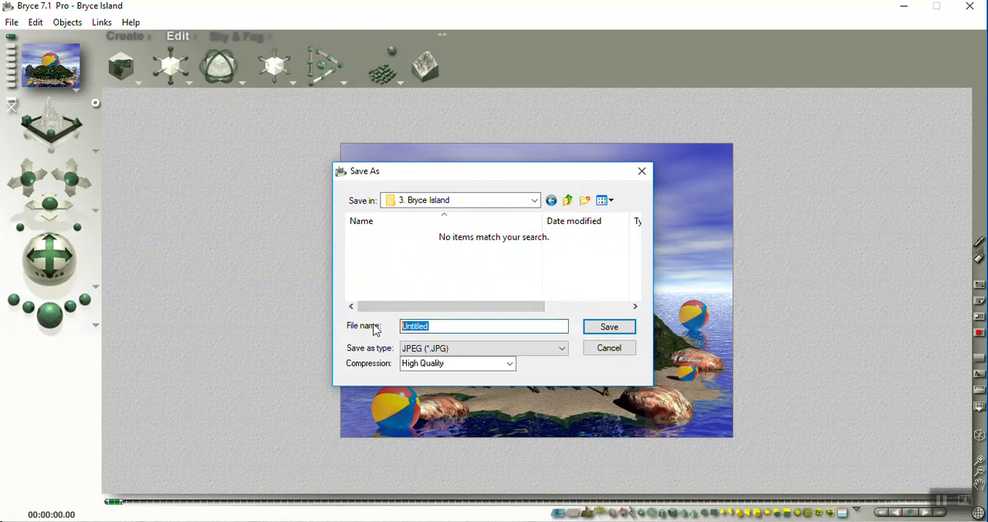
pyautogui.write('C')
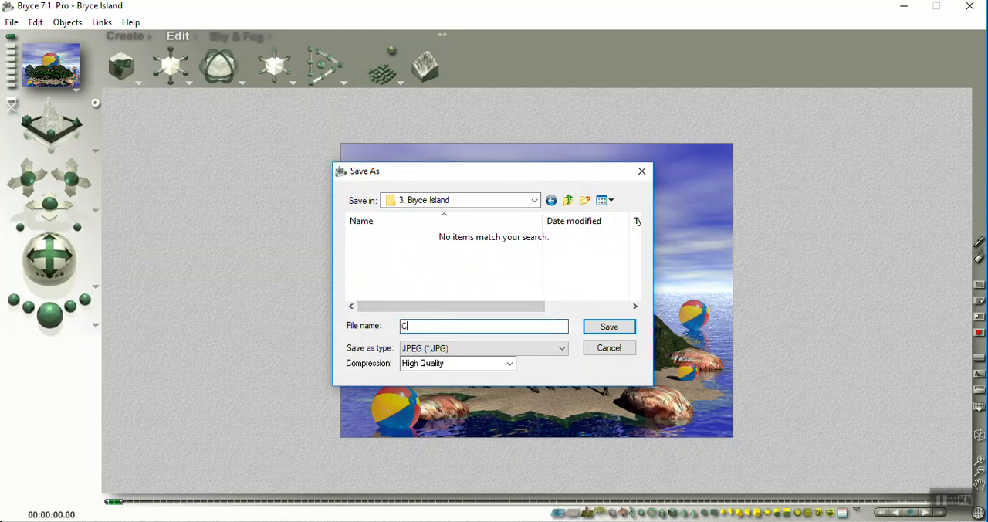
pyautogui.write('hristie')
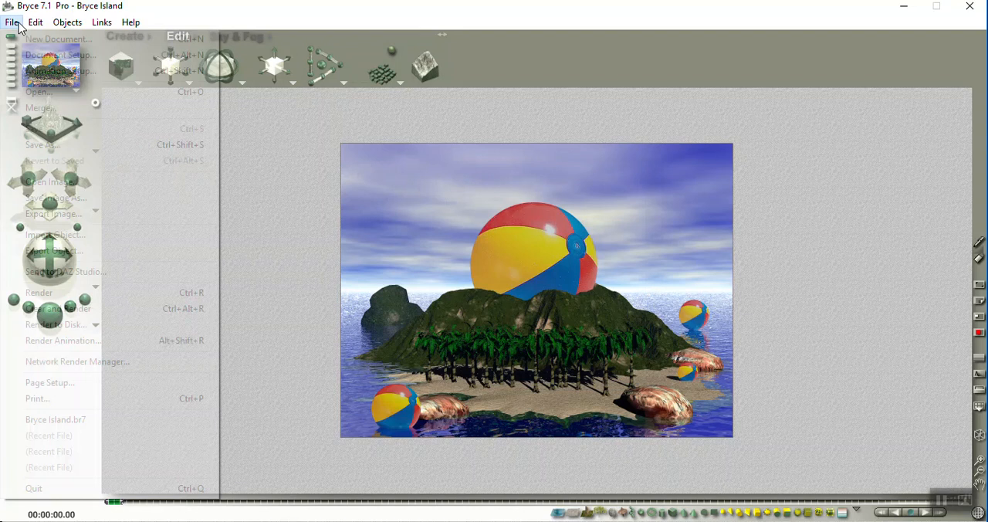
pyautogui.moveTo(55, 198)
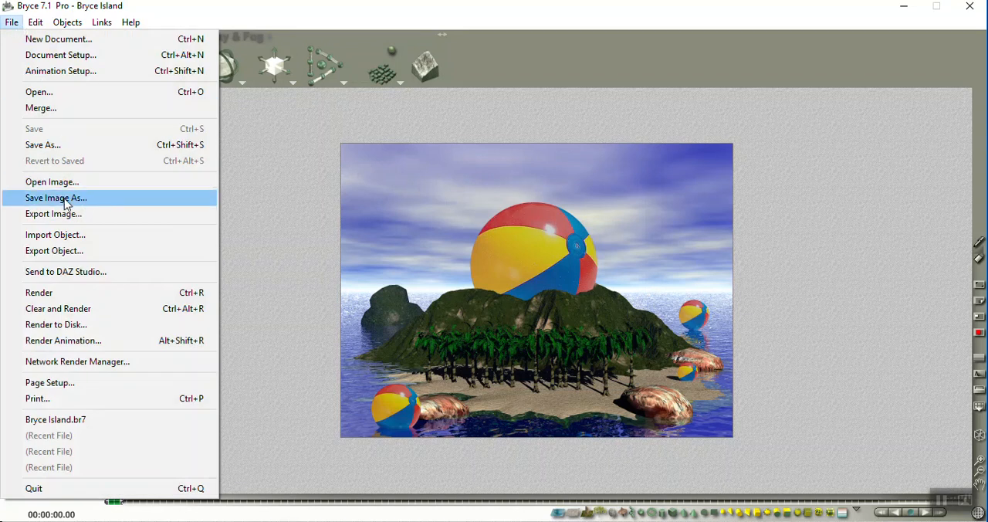
# Start saving the rendered image and browse to Studentuse > 2. Digital Art 3 > 2. Bryce Island
pyautogui.click(55, 198)
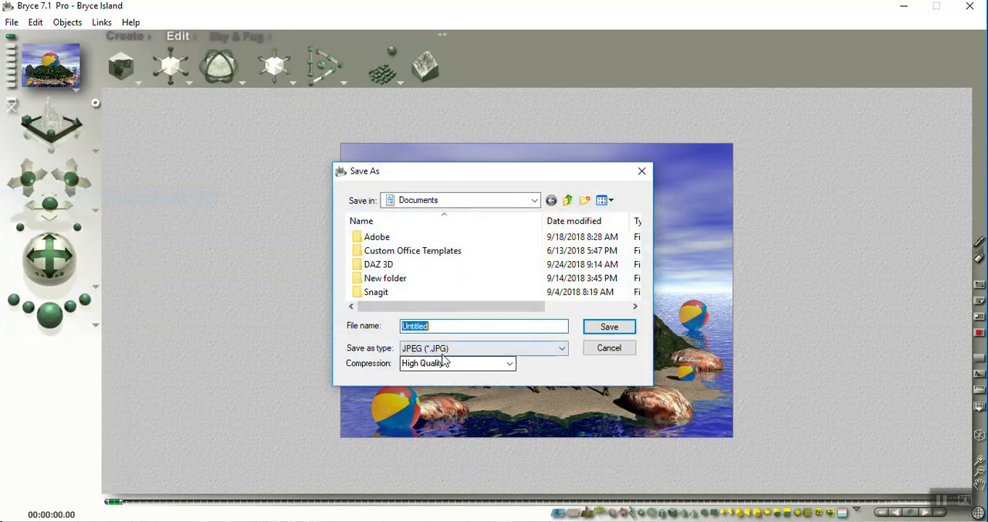
pyautogui.click(531, 200)
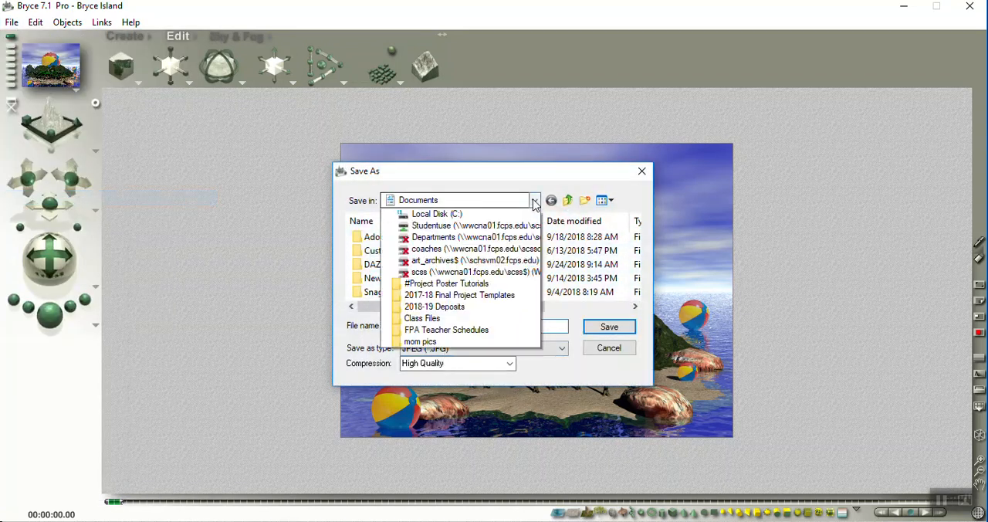
pyautogui.click(432, 226)
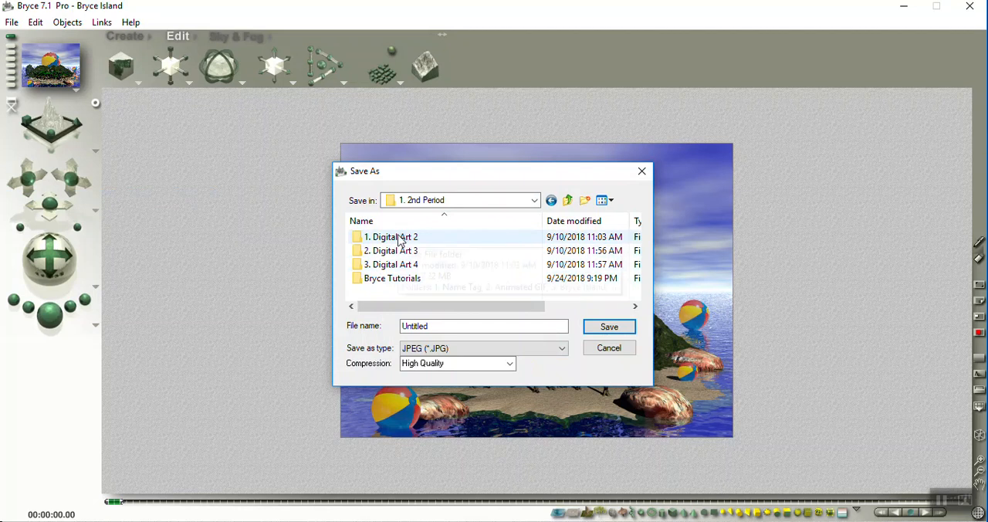
pyautogui.moveTo(414, 250)
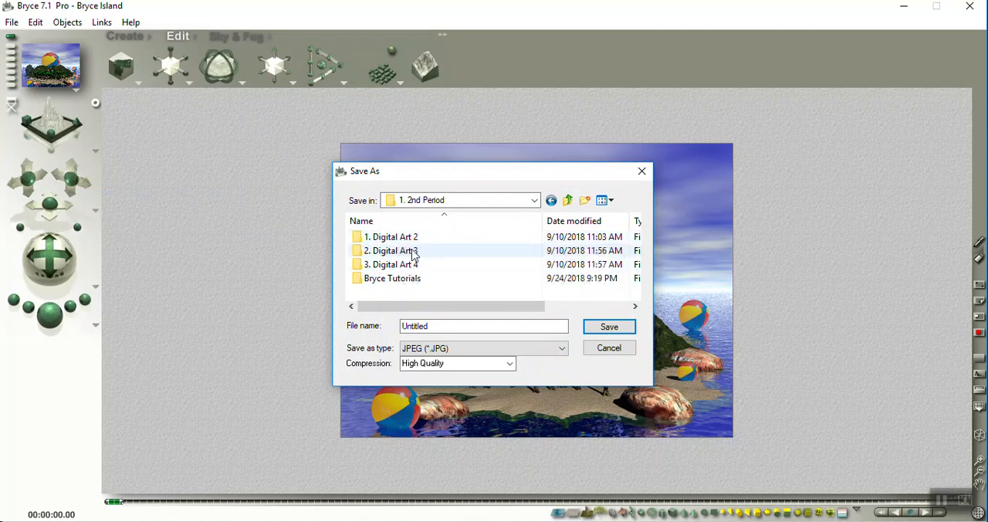
pyautogui.doubleClick(389, 250)
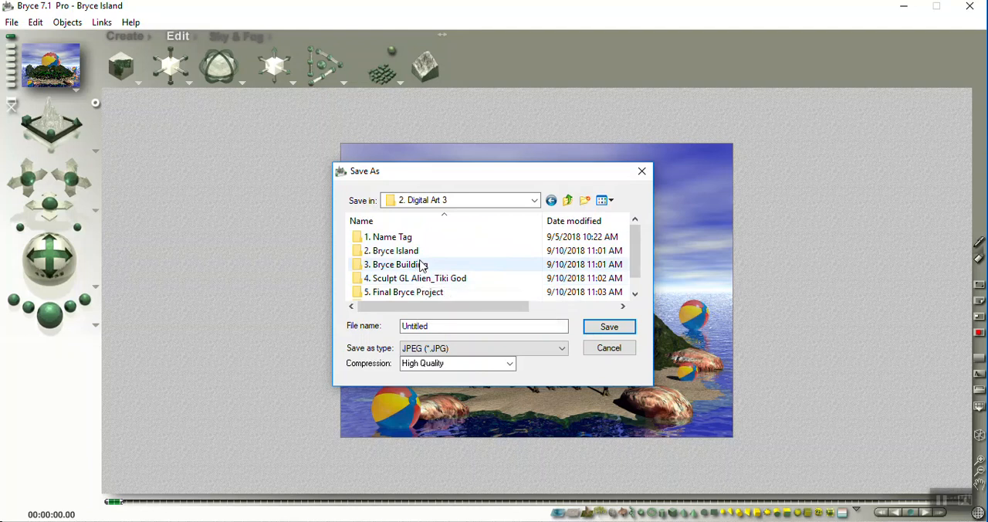
pyautogui.click(391, 250)
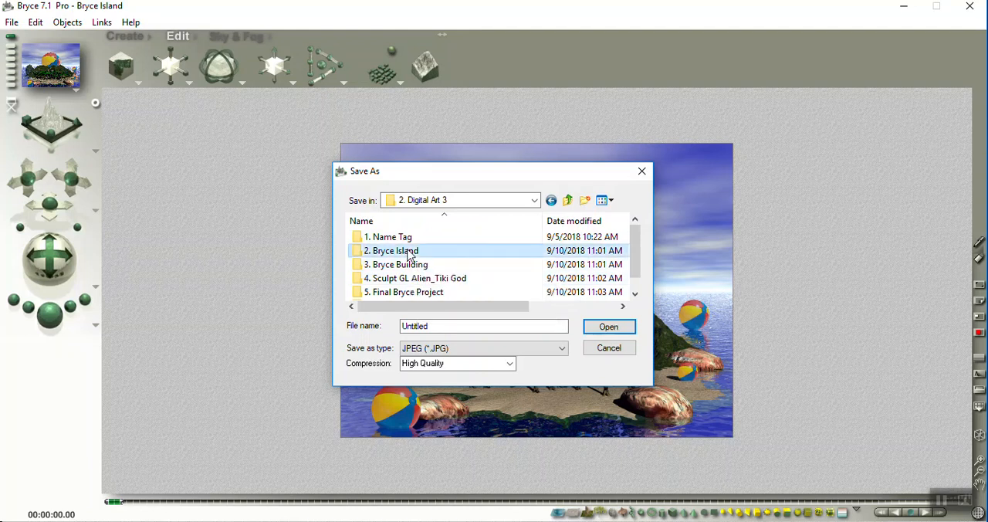
pyautogui.doubleClick(391, 250)
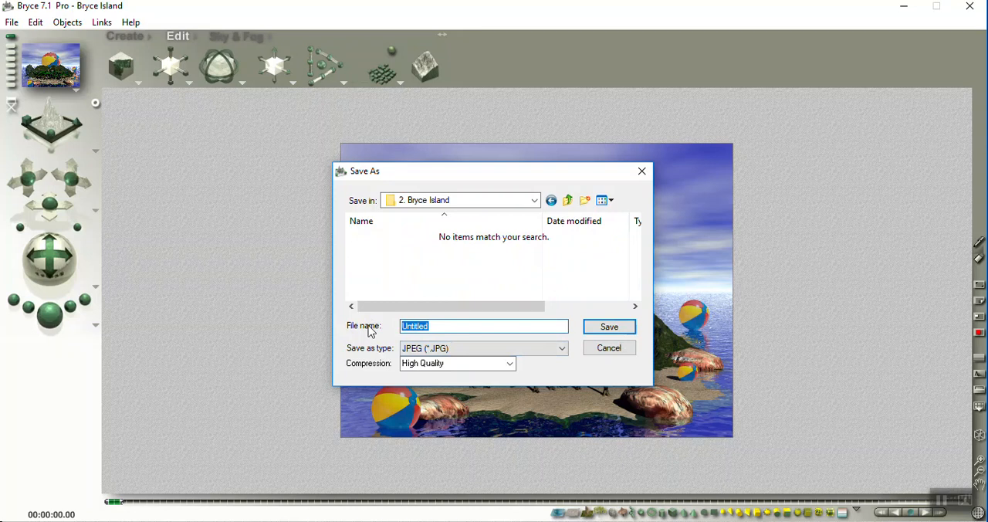
# Name the image 'Christi' and save it as a JPEG in that folder
pyautogui.press('Delete')
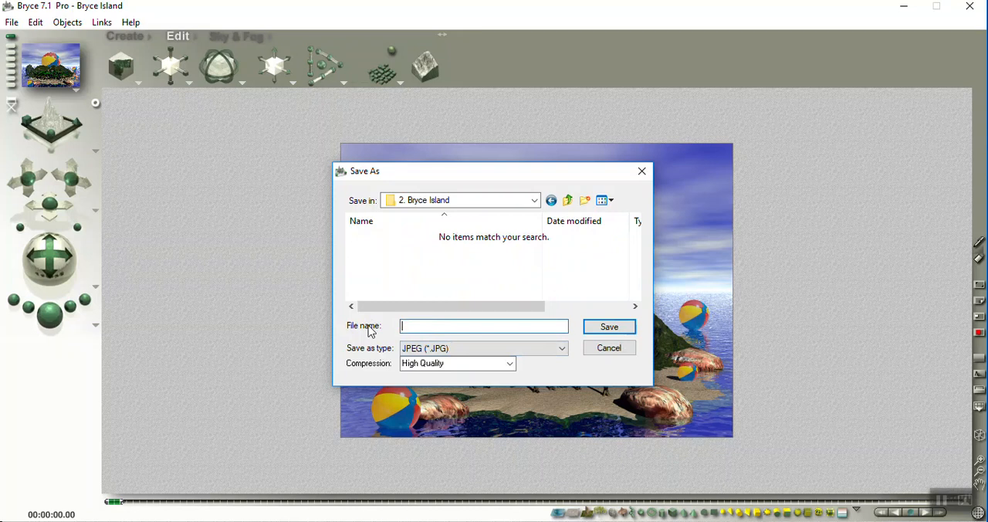
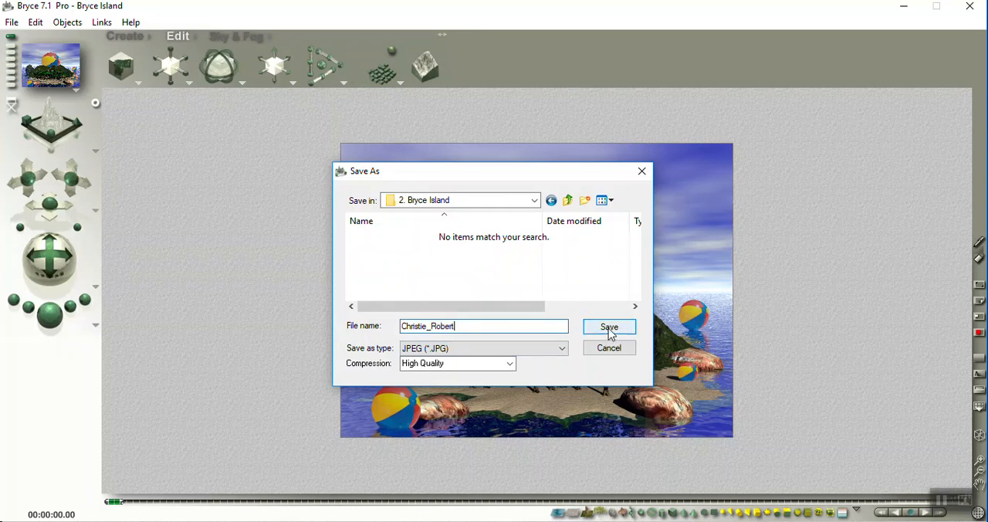
pyautogui.click(608, 328)
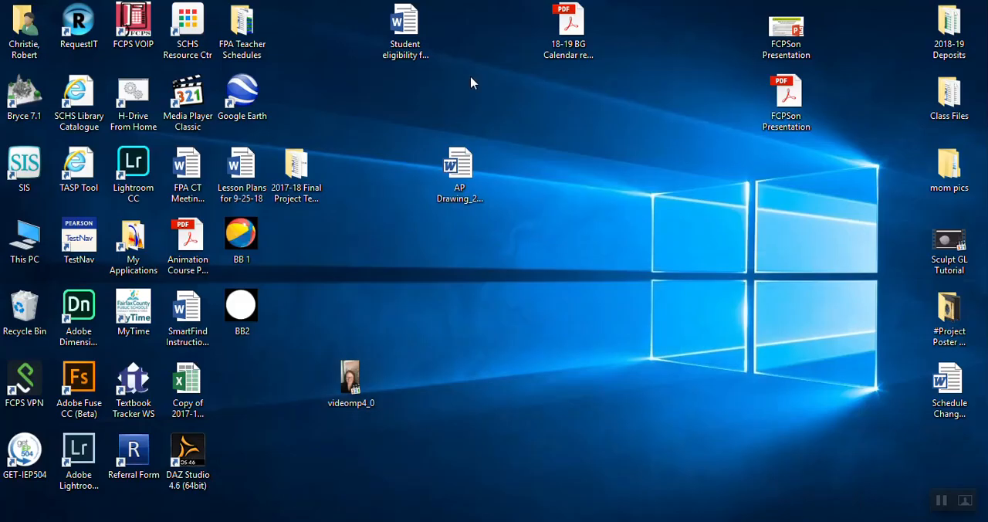
# Browse This PC > Studentuse > Computer Graphics > 2. Bryce Island, preview the saved JPG in Photos, and close it
pyautogui.click(25, 167)
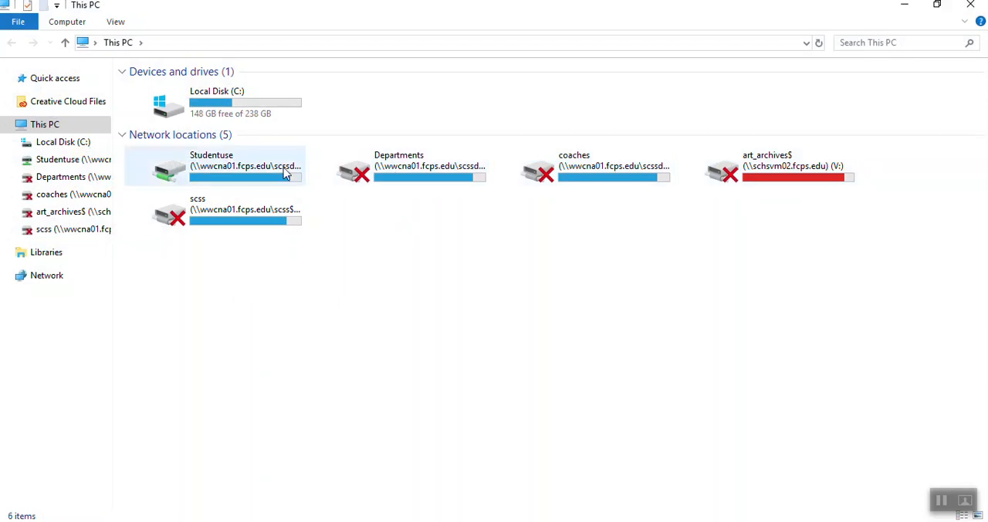
pyautogui.doubleClick(231, 166)
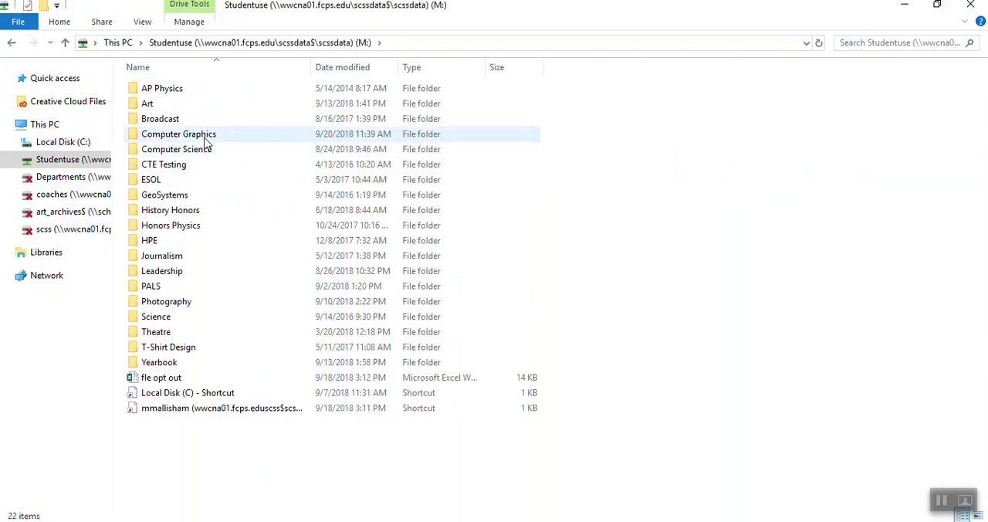
pyautogui.doubleClick(179, 132)
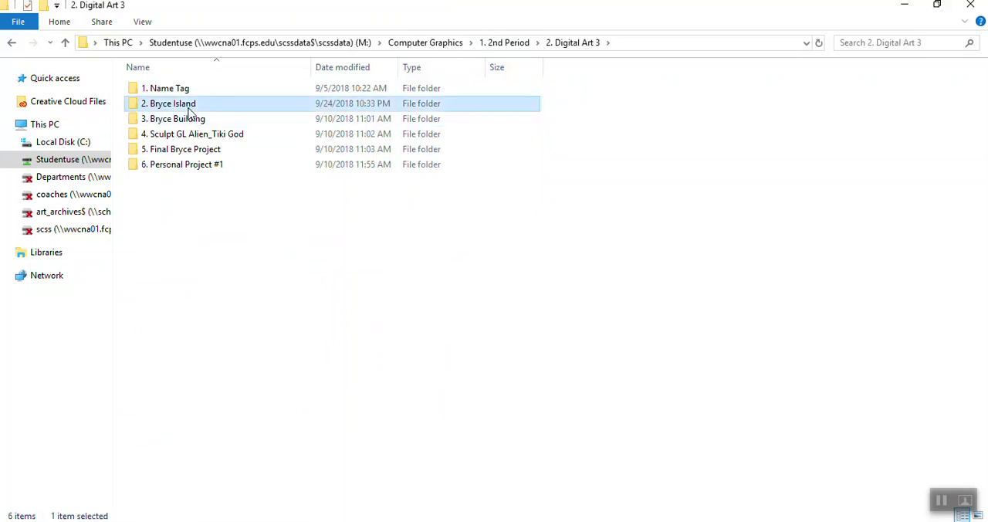
pyautogui.doubleClick(169, 101)
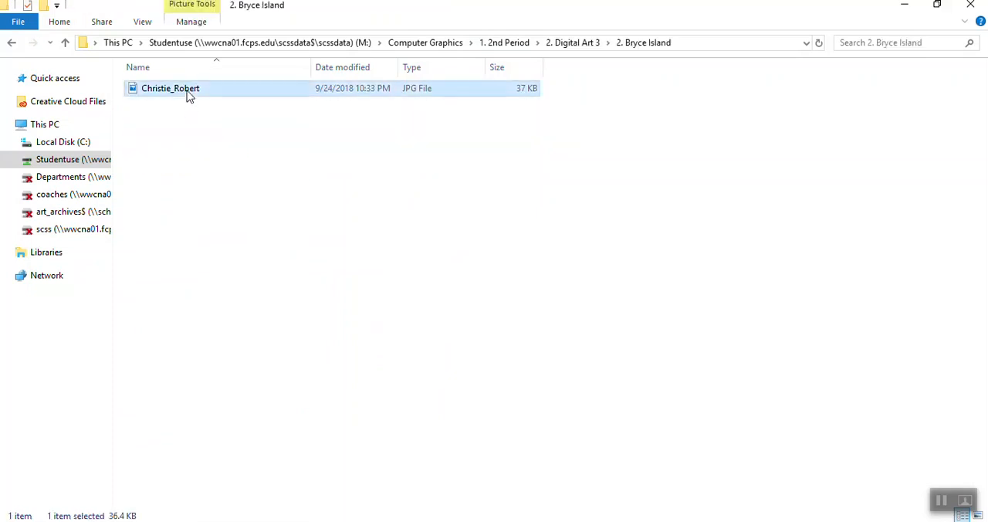
pyautogui.doubleClick(166, 88)
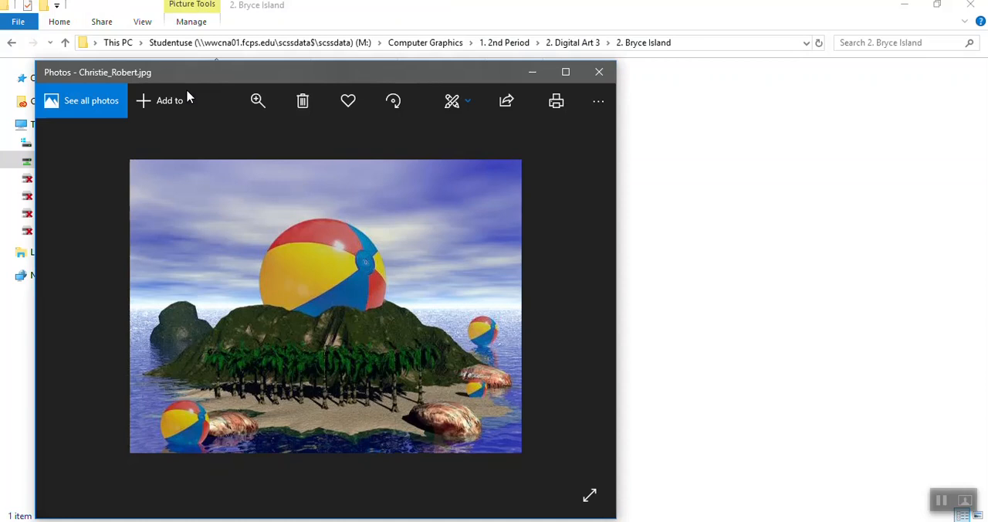
pyautogui.click(599, 71)
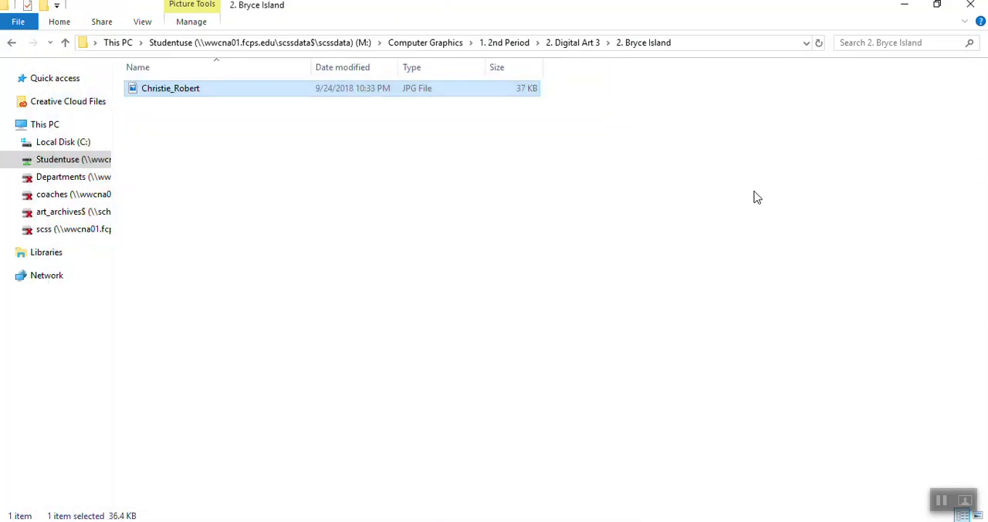
pyautogui.moveTo(188, 204)
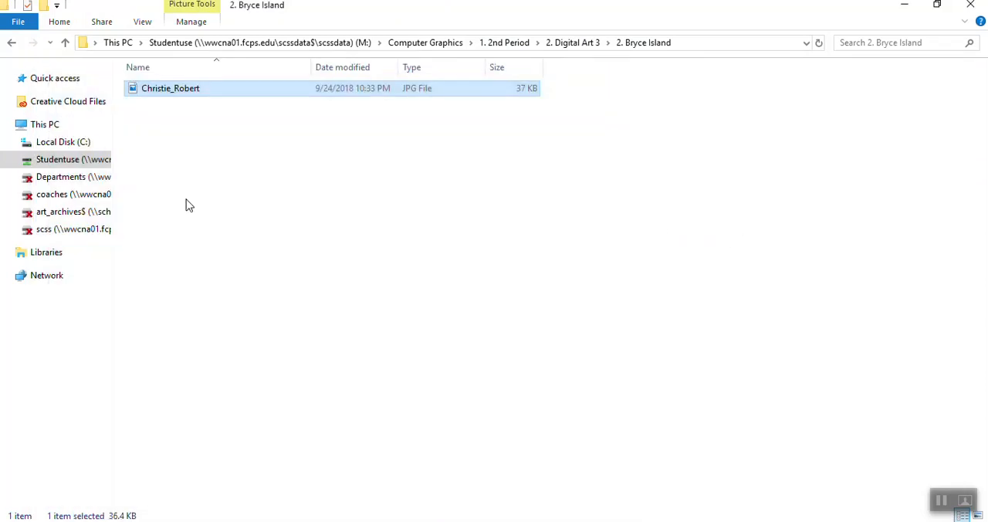
pyautogui.moveTo(281, 208)
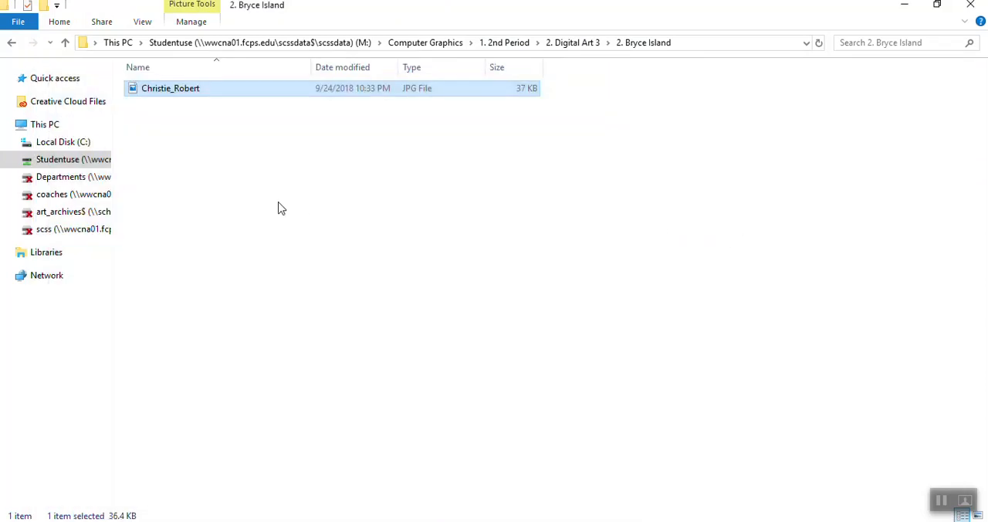